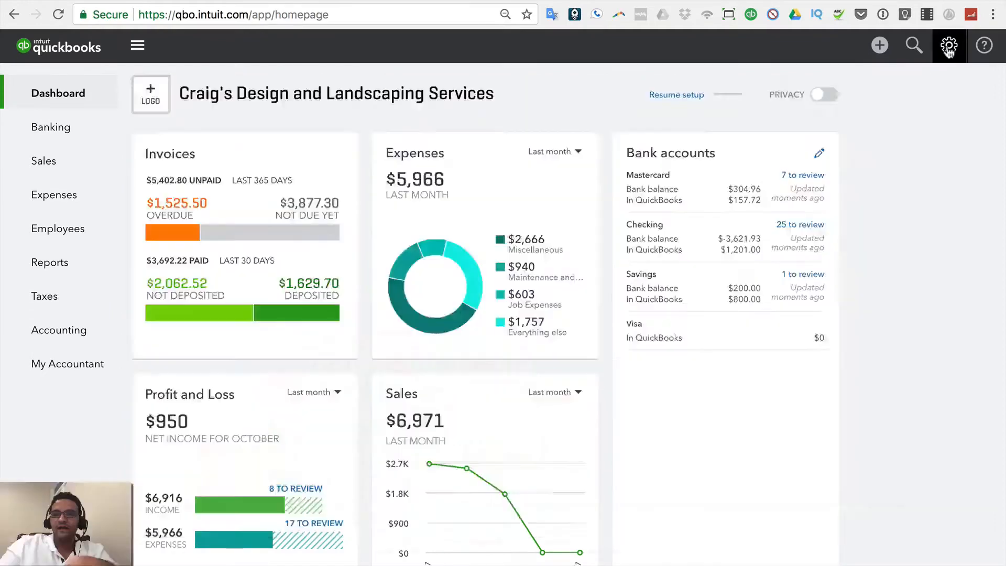
- Open the QuickBooks Labs page from the gear menu's Your Company section
left_click(949, 45)
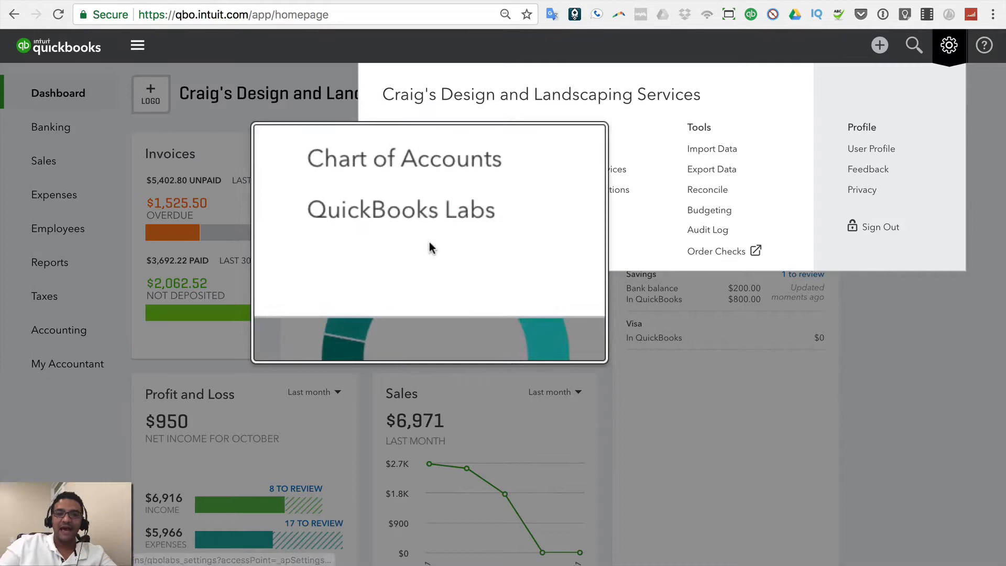
left_click(401, 209)
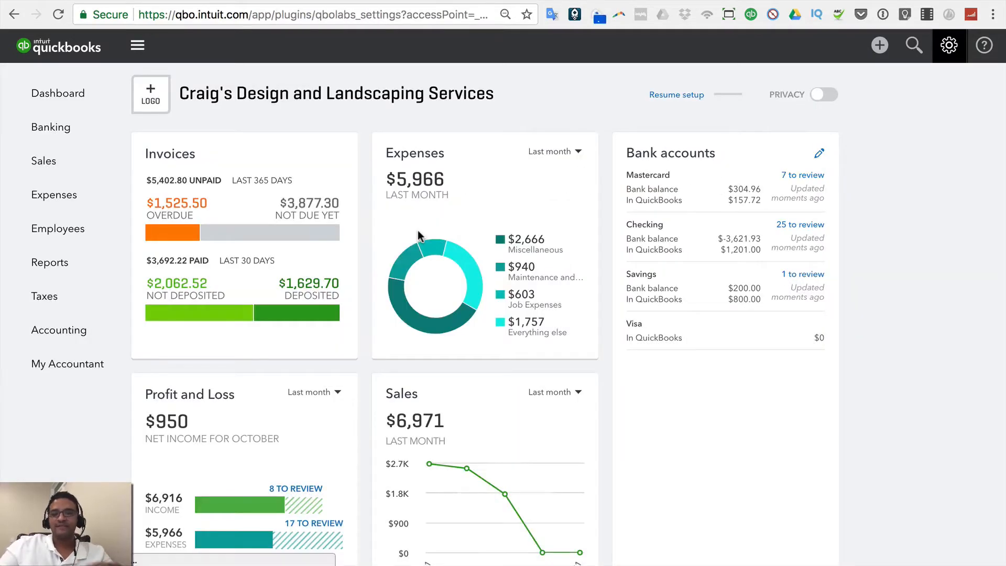
left_click(949, 45)
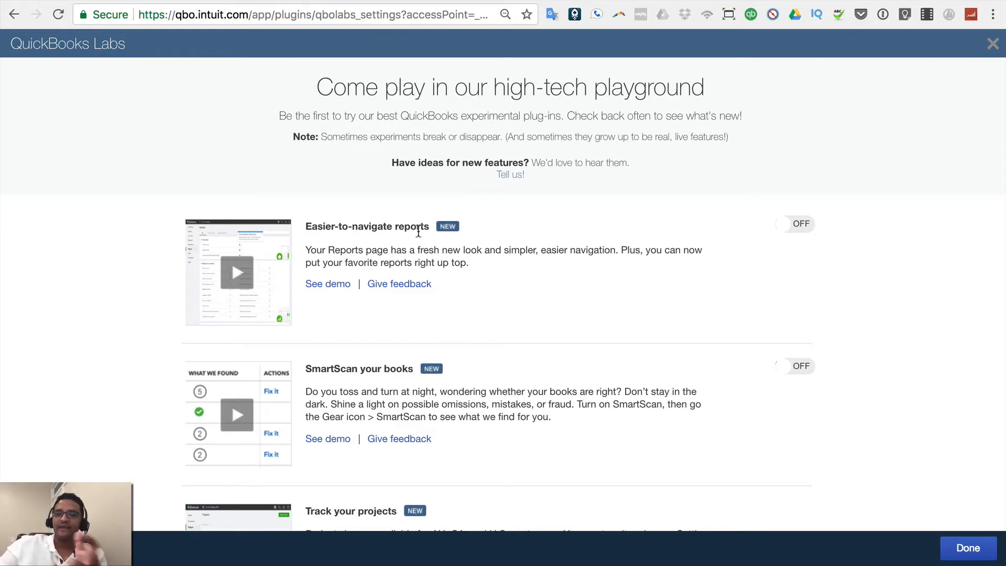
mouse_move(801, 265)
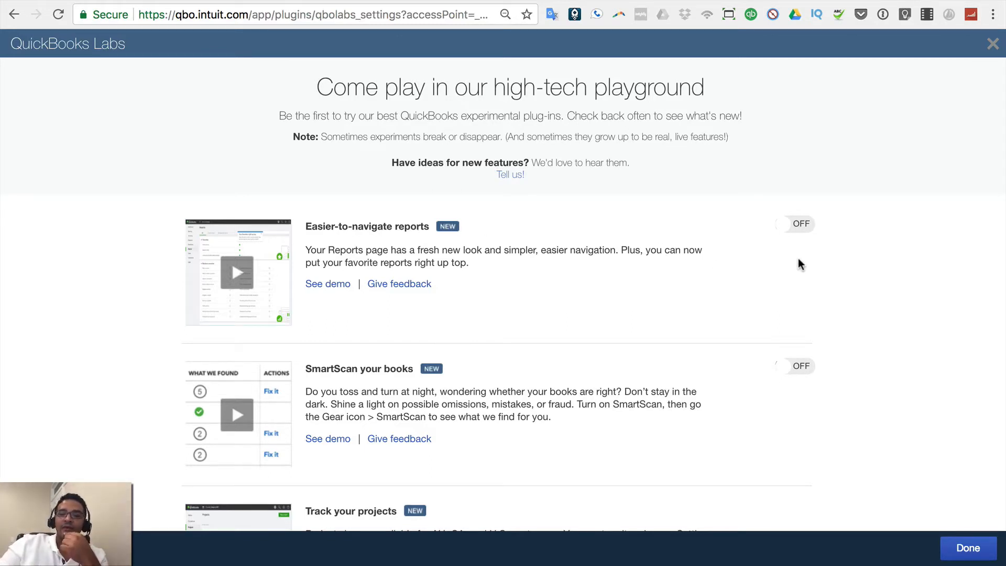
- Switch the Easier-to-navigate reports experiment ON and close Labs with Done
left_click(795, 223)
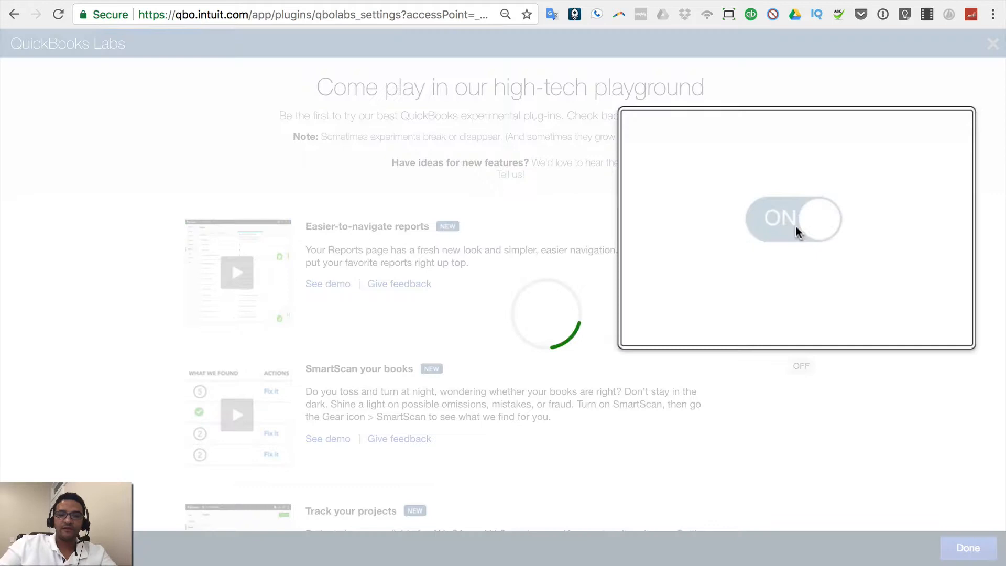
left_click(795, 224)
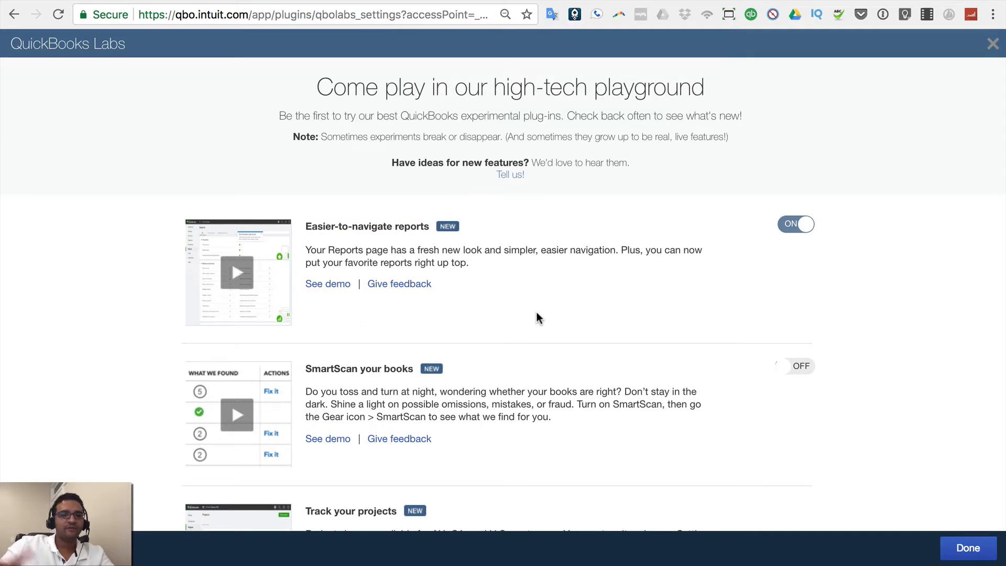
mouse_move(838, 398)
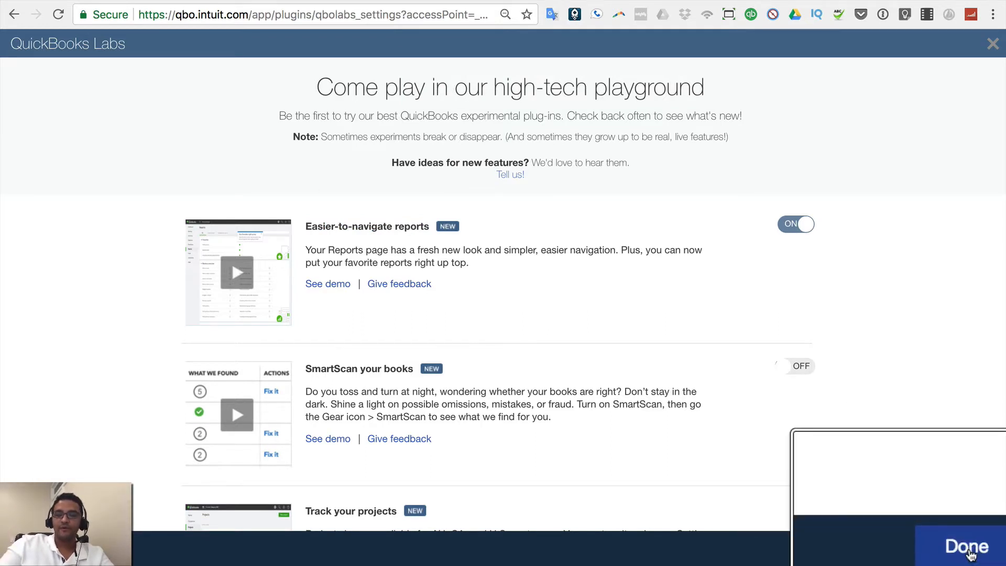
left_click(966, 547)
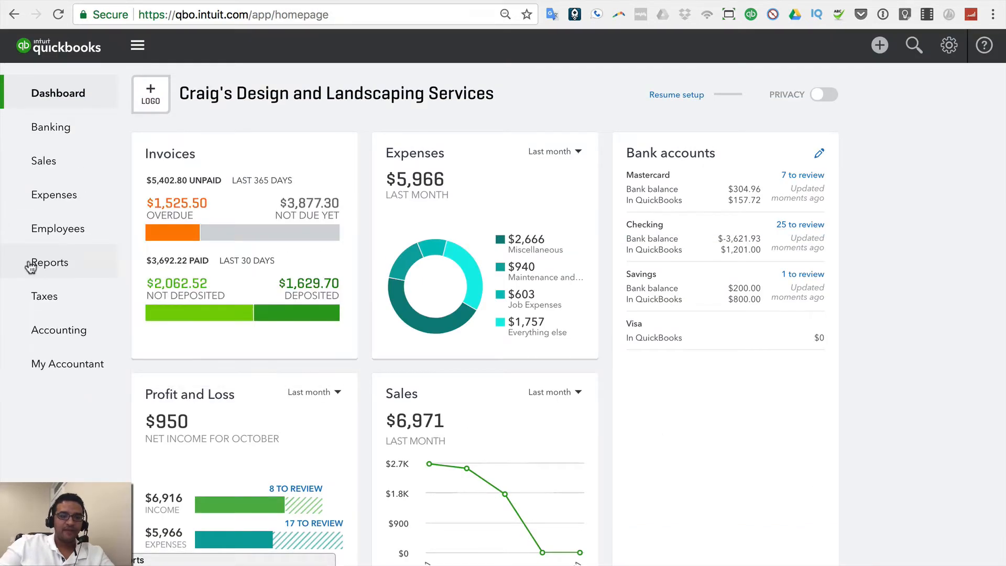
- Load the redesigned Reports page showing Favorites and Business Overview groups
left_click(49, 263)
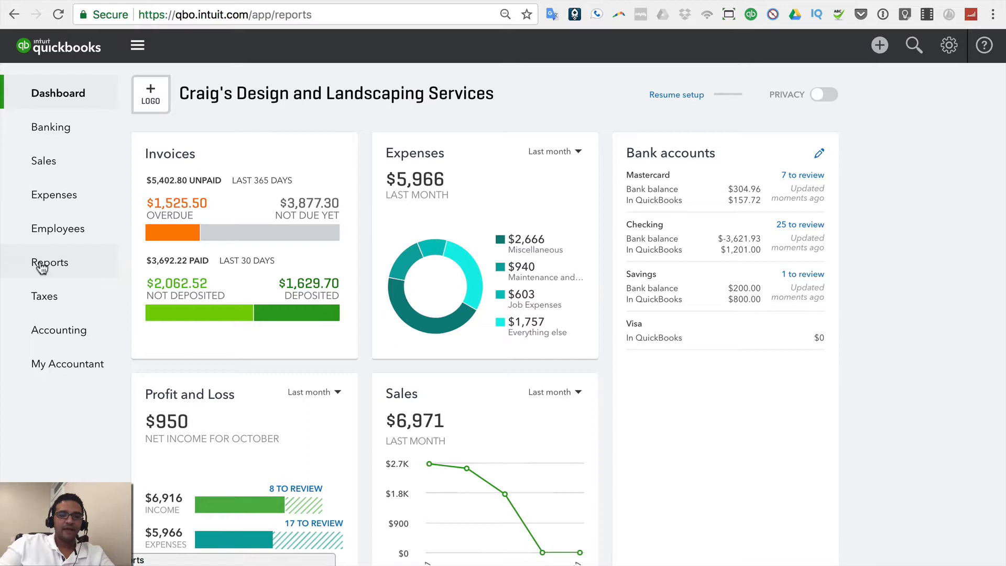
left_click(50, 262)
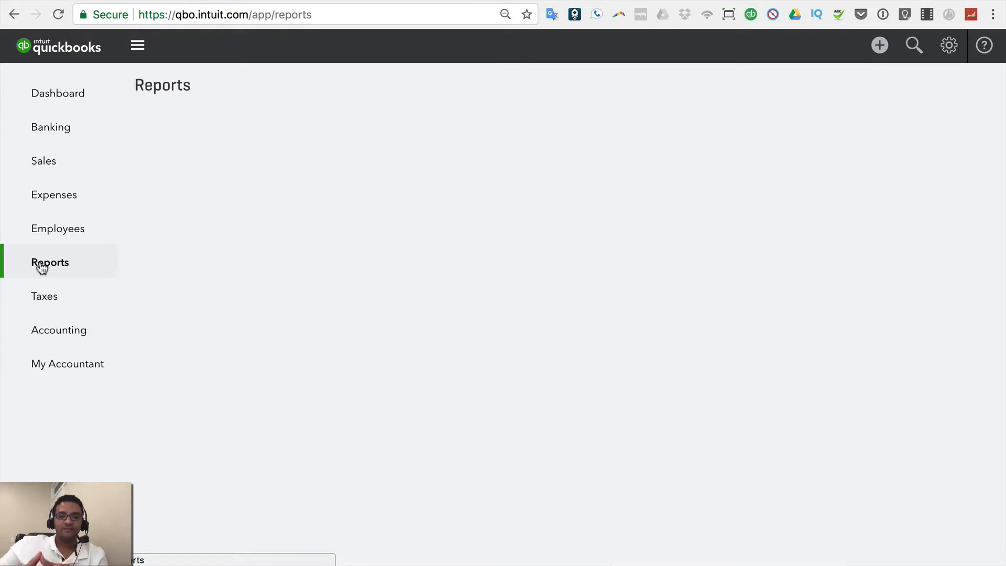
left_click(50, 262)
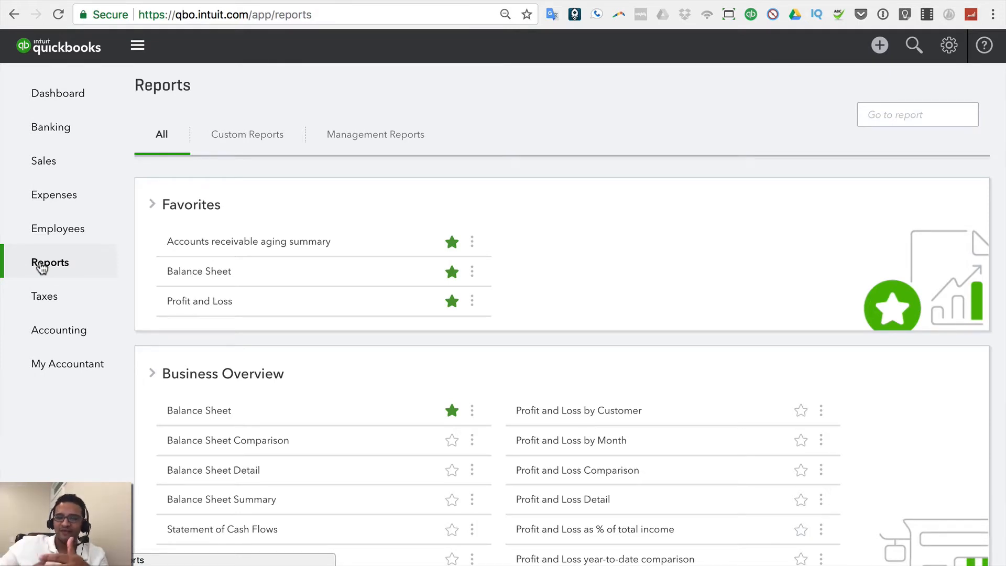
mouse_move(445, 210)
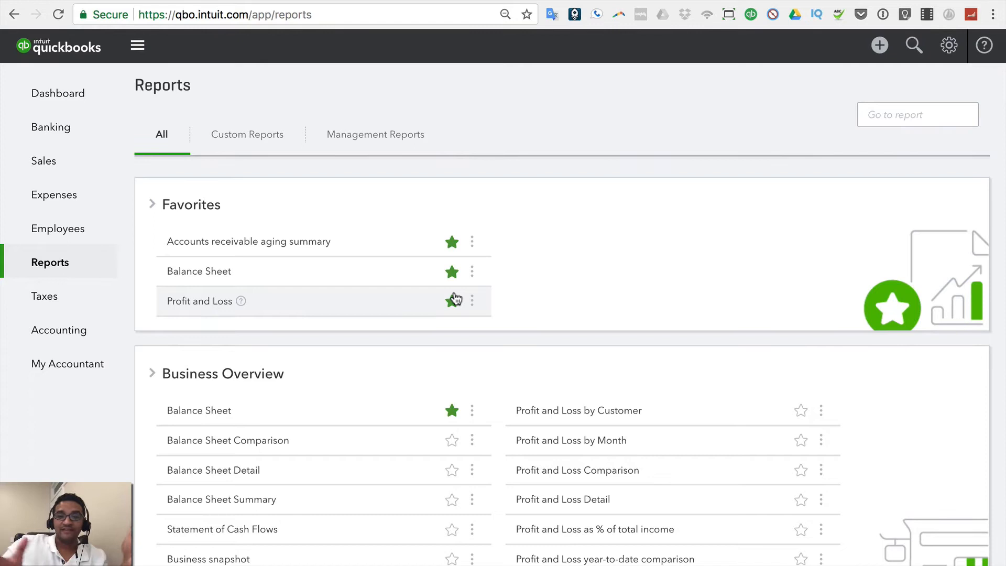
- Collapse the Favorites report group and scroll through the collapsed section headings
left_click(452, 301)
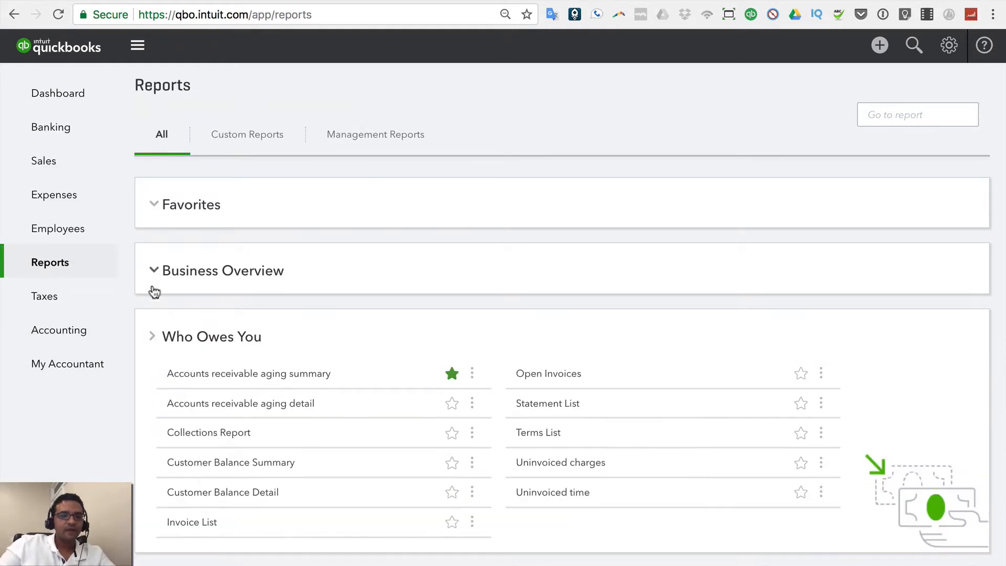
scroll("down", 3)
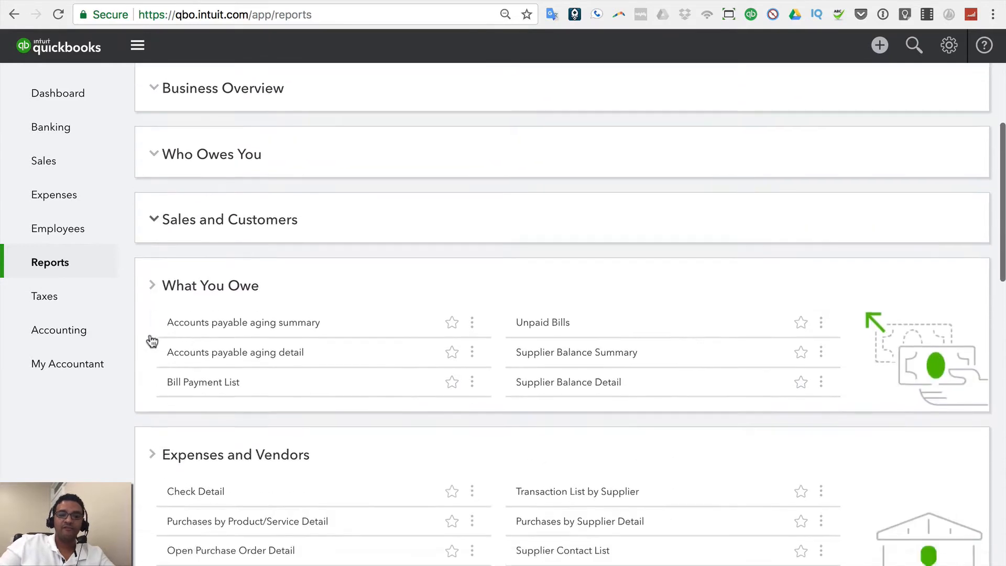
scroll("down", 3)
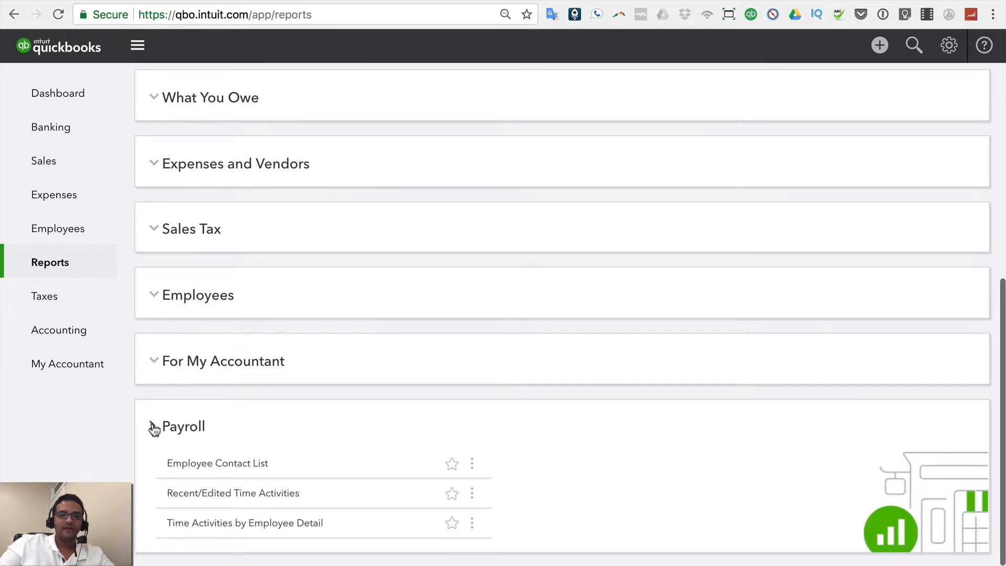
scroll("up", 3)
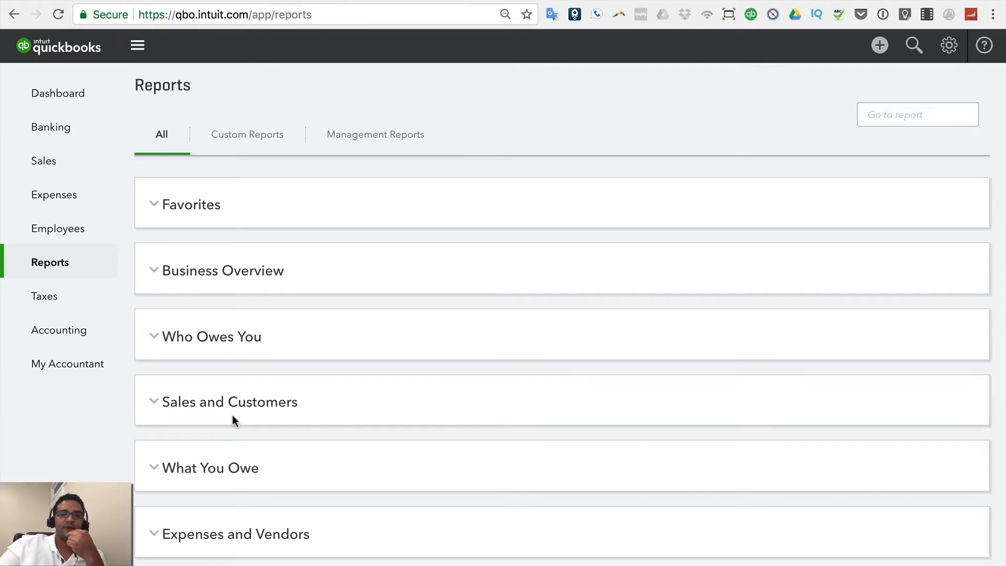
mouse_move(160, 229)
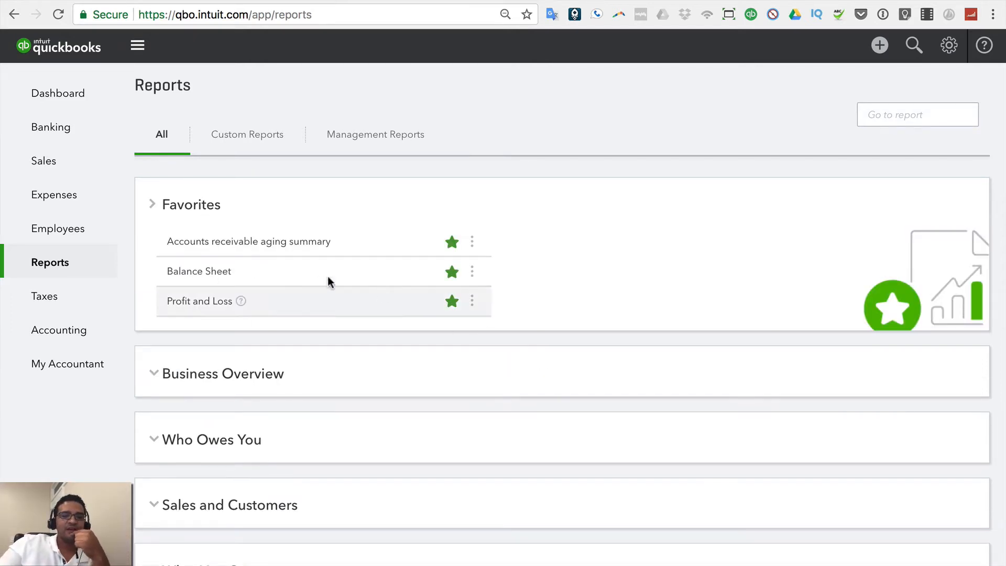
- Unstar Accounts receivable aging summary, leaving Balance Sheet and Profit and Loss in Favorites
left_click(452, 301)
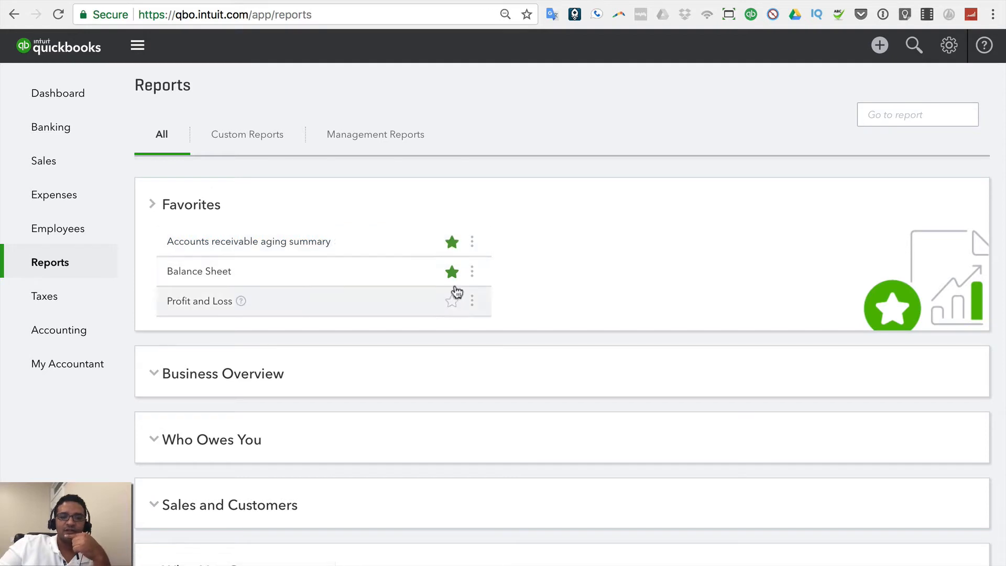
left_click(451, 301)
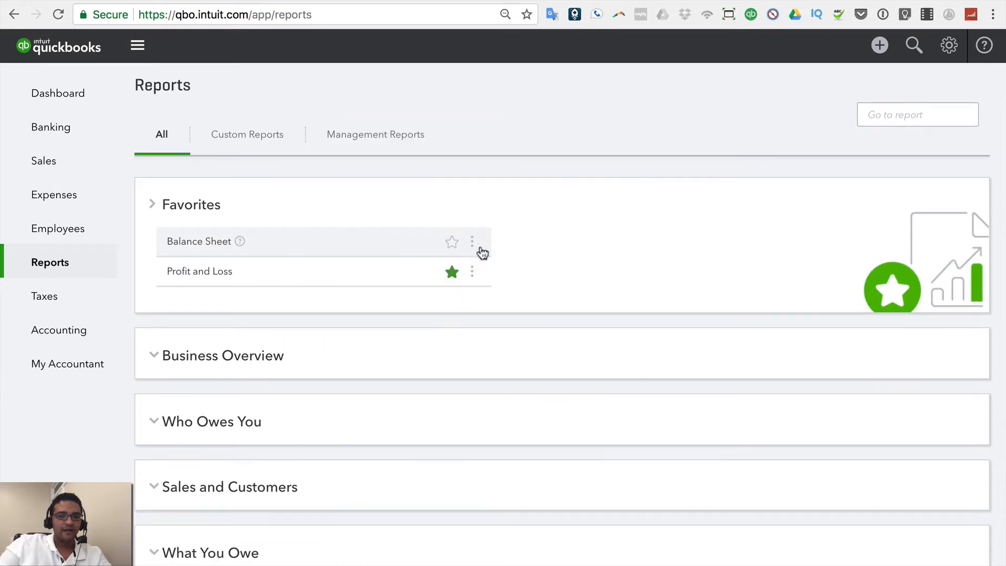
left_click(451, 242)
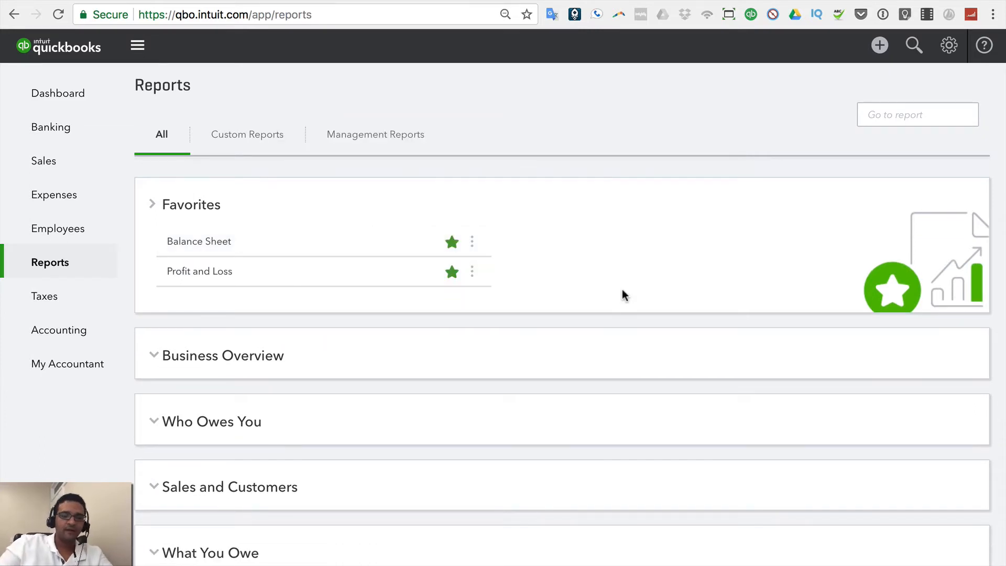
- Expand the What You Owe group and open the Unpaid Bills report
scroll("down", 3)
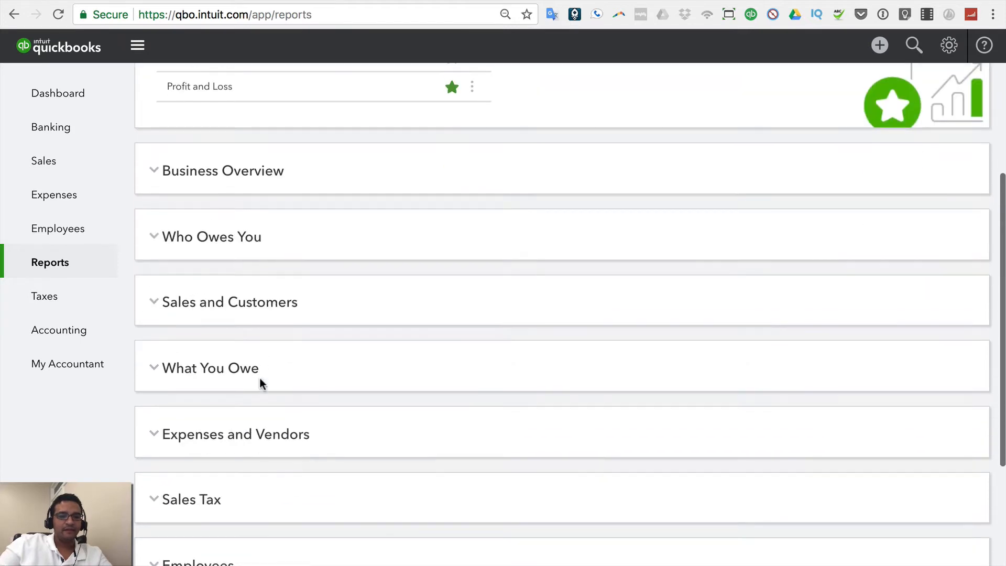
left_click(209, 368)
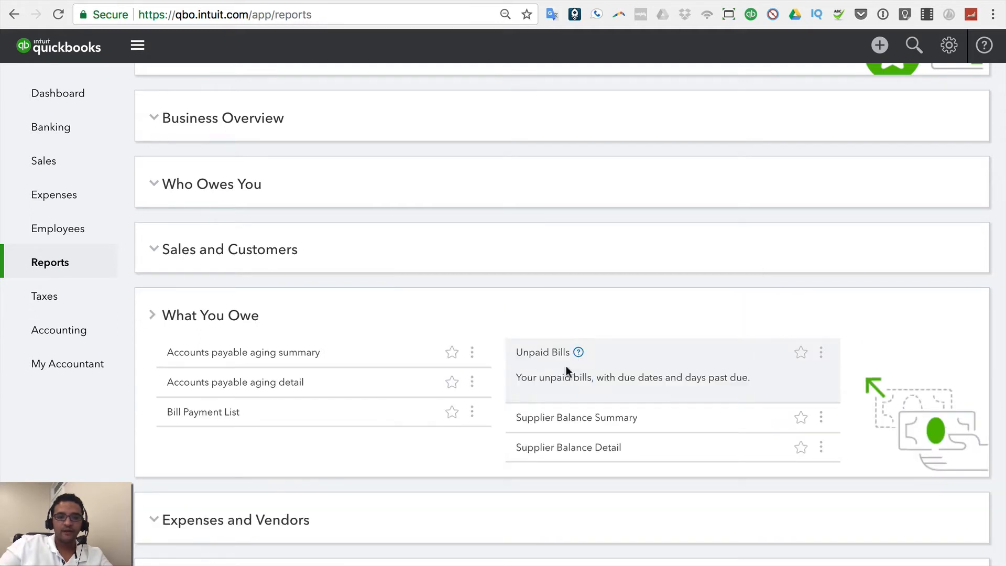
double_click(632, 378)
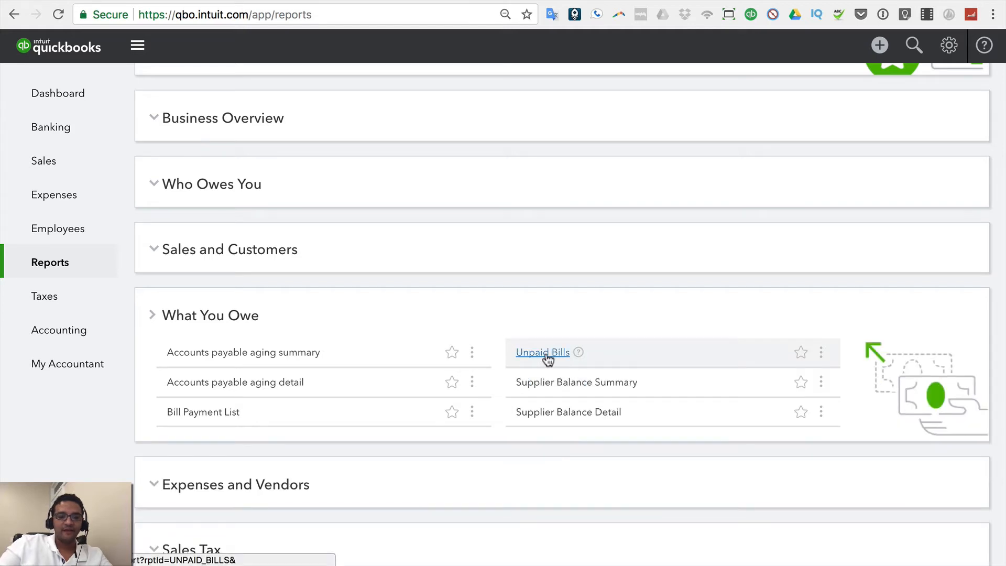
left_click(542, 351)
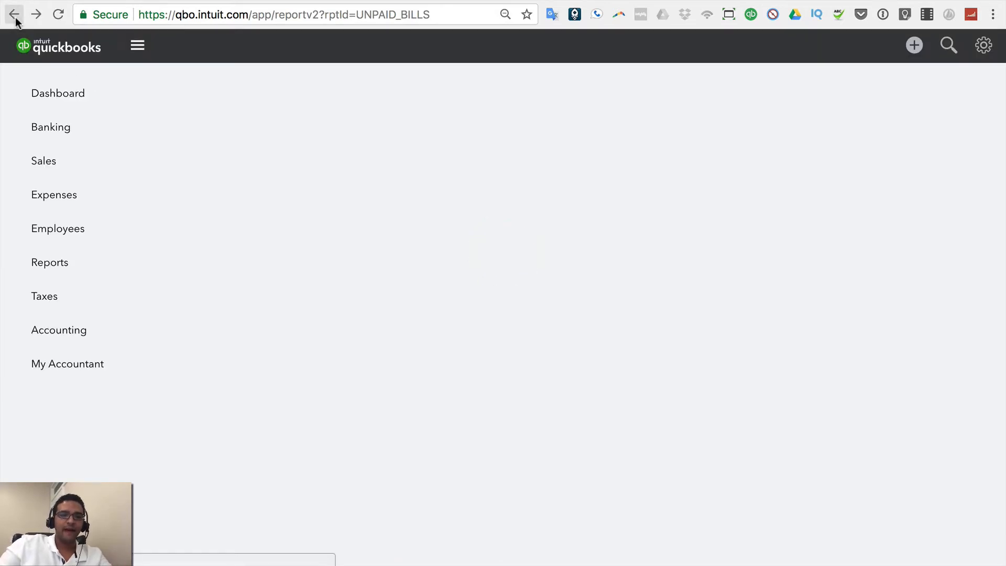
- Return to the Reports page and scroll through its report groups
left_click(14, 14)
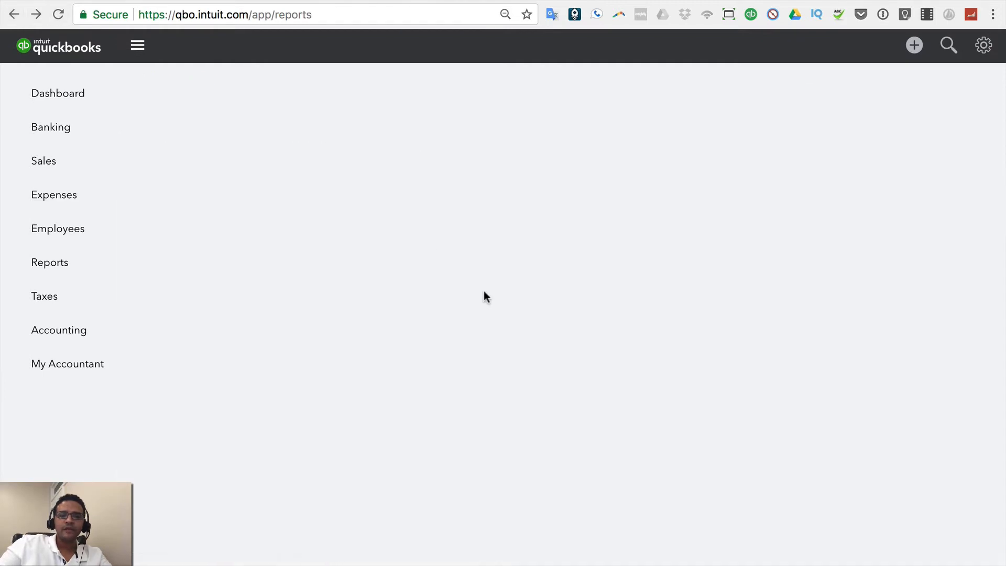
left_click(50, 262)
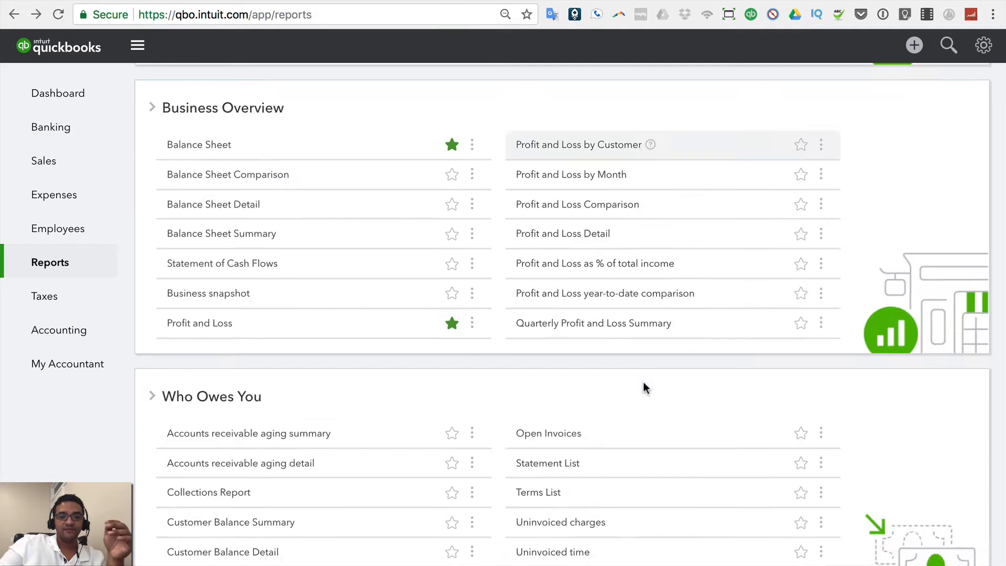
scroll("down", 3)
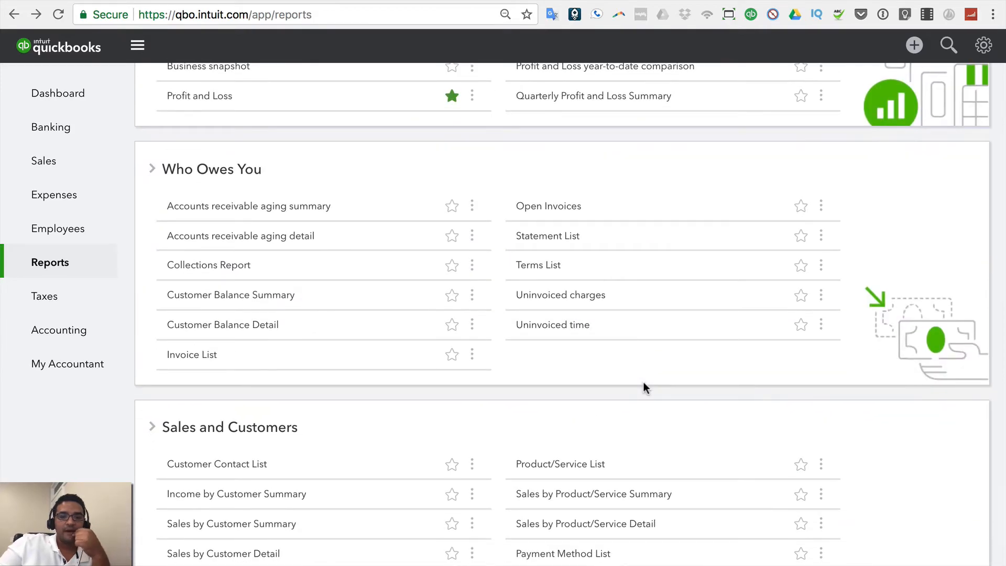
scroll("up", 3)
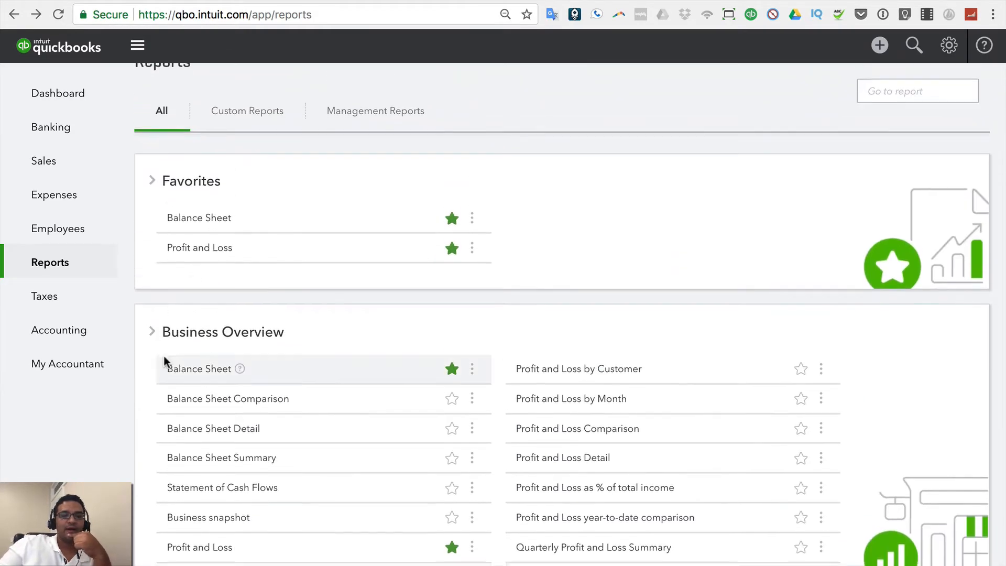
scroll("down", 3)
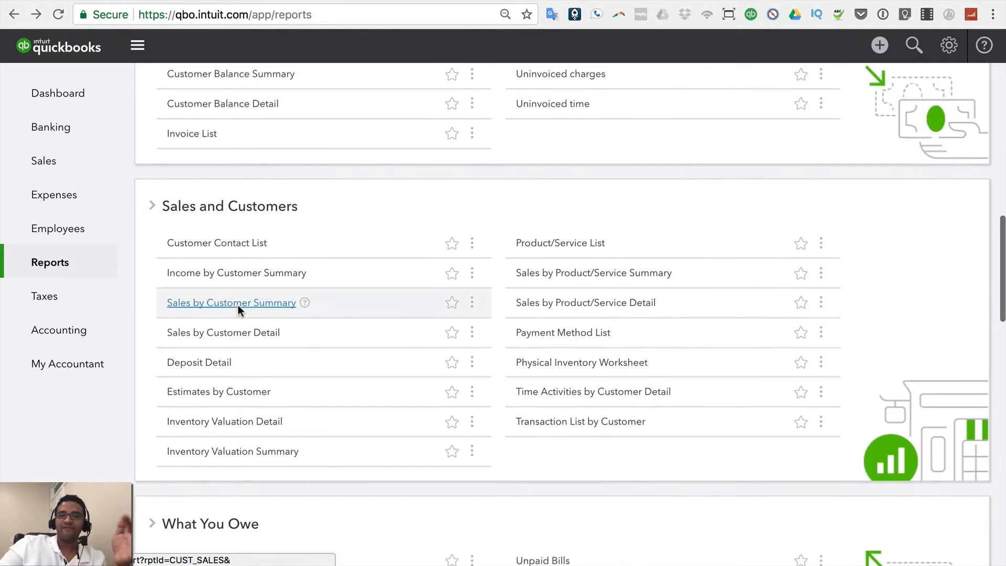
- Collapse and re-expand the Sales and Customers report group
left_click(152, 205)
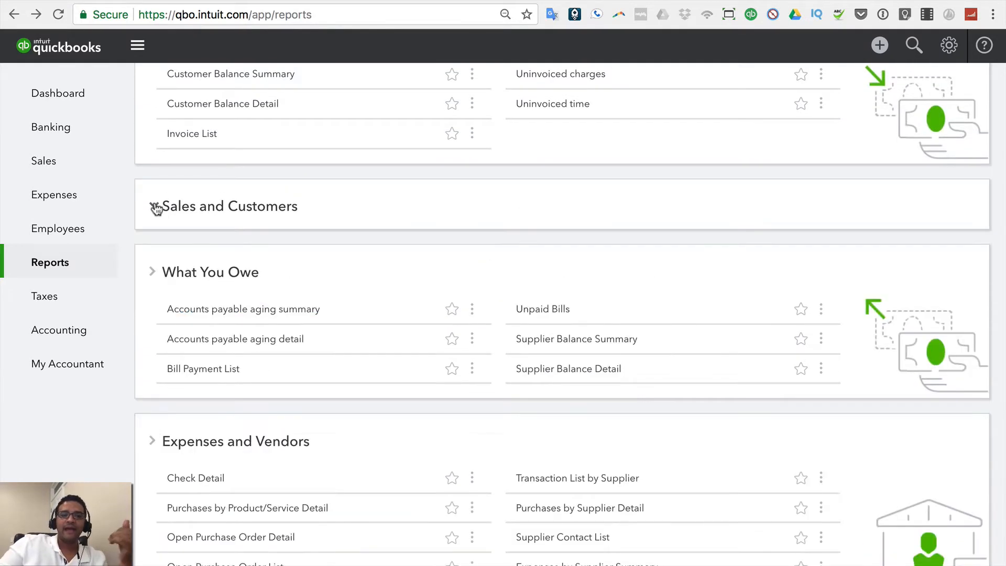
left_click(152, 206)
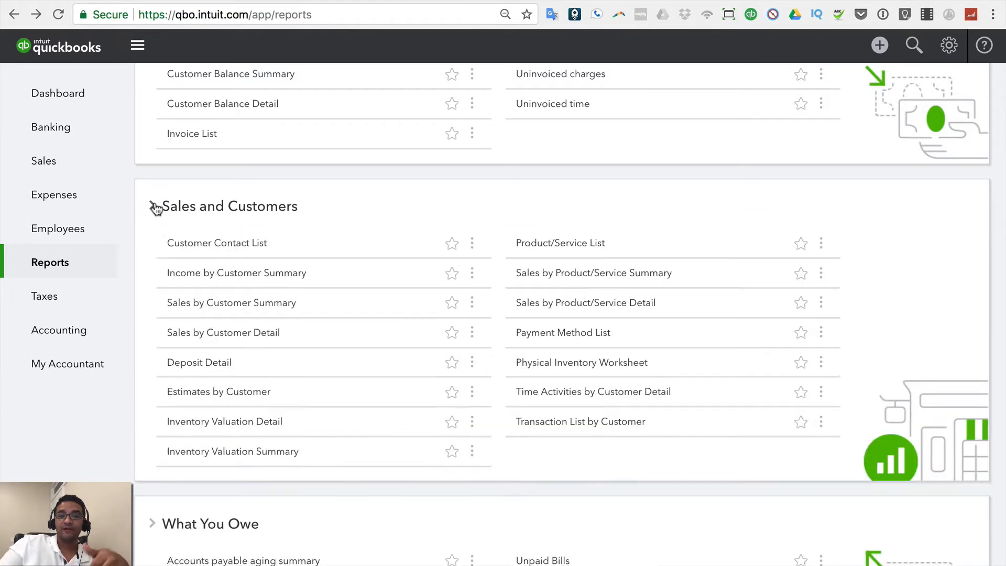
scroll("up", 3)
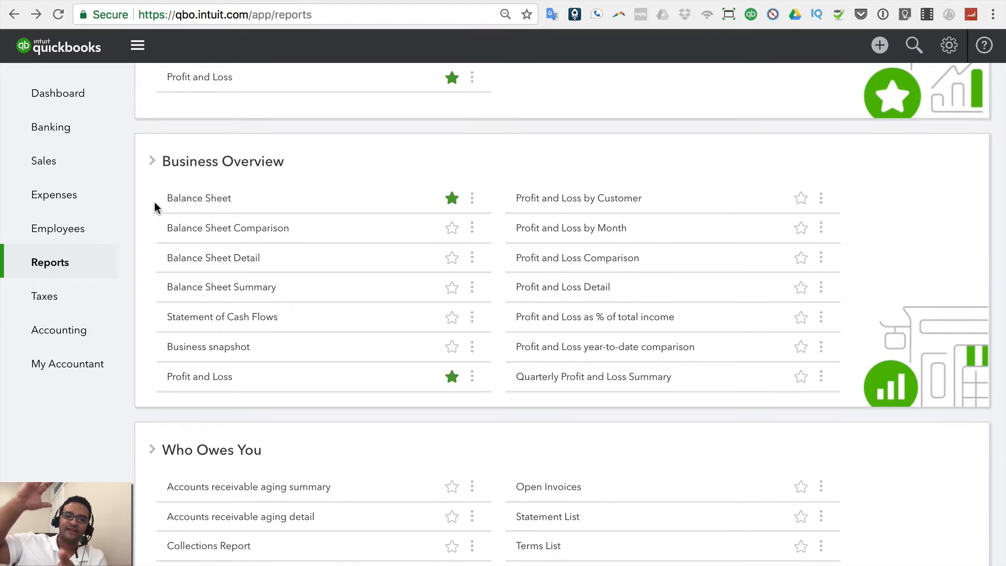
- Star Unpaid Bills under What You Owe to add it to Favorites
scroll("up", 3)
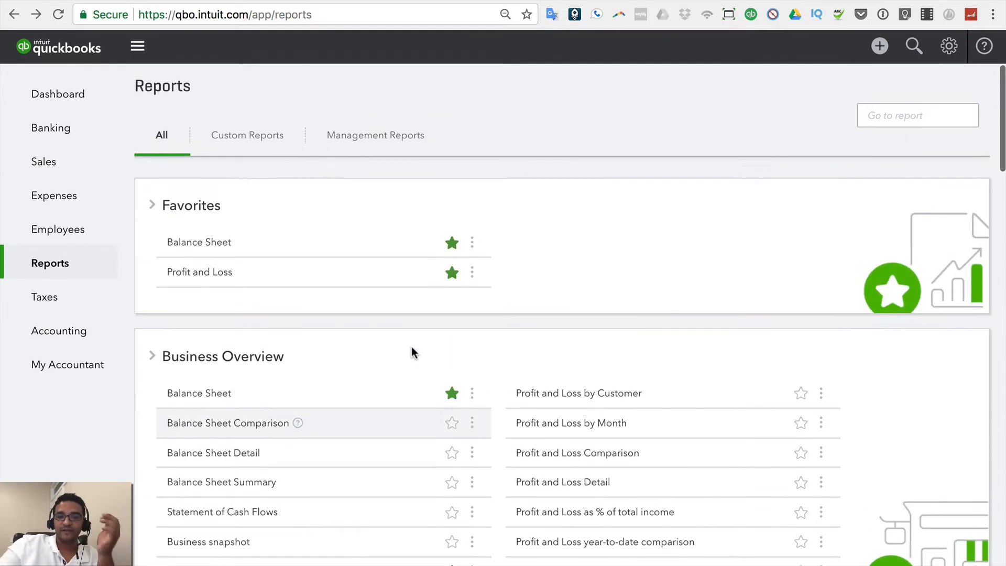
scroll("down", 3)
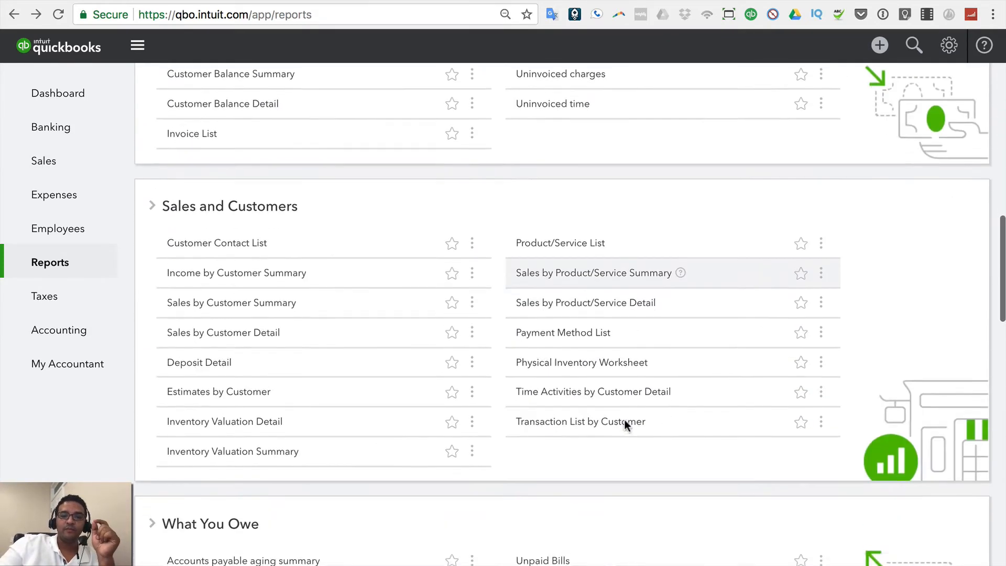
scroll("down", 3)
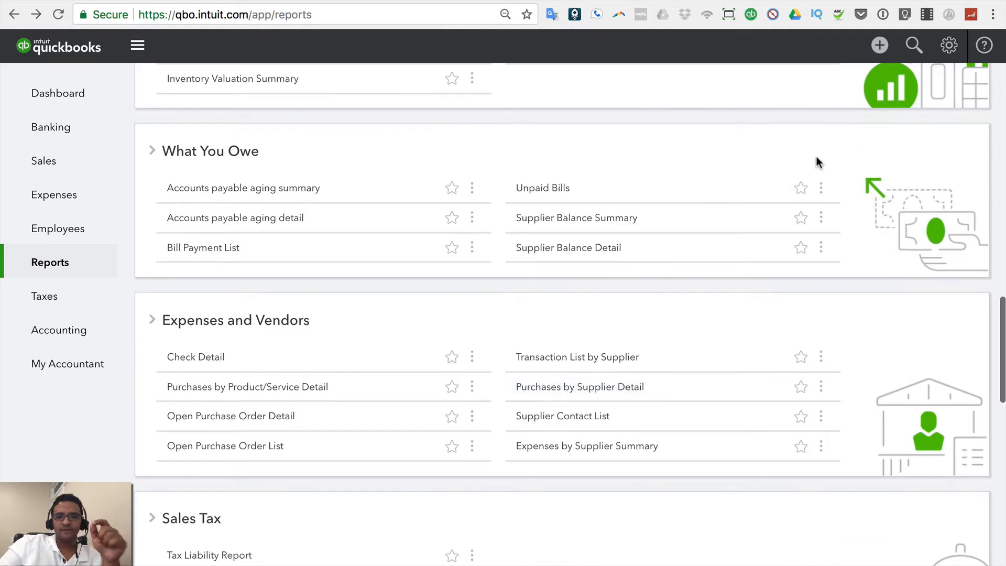
left_click(801, 187)
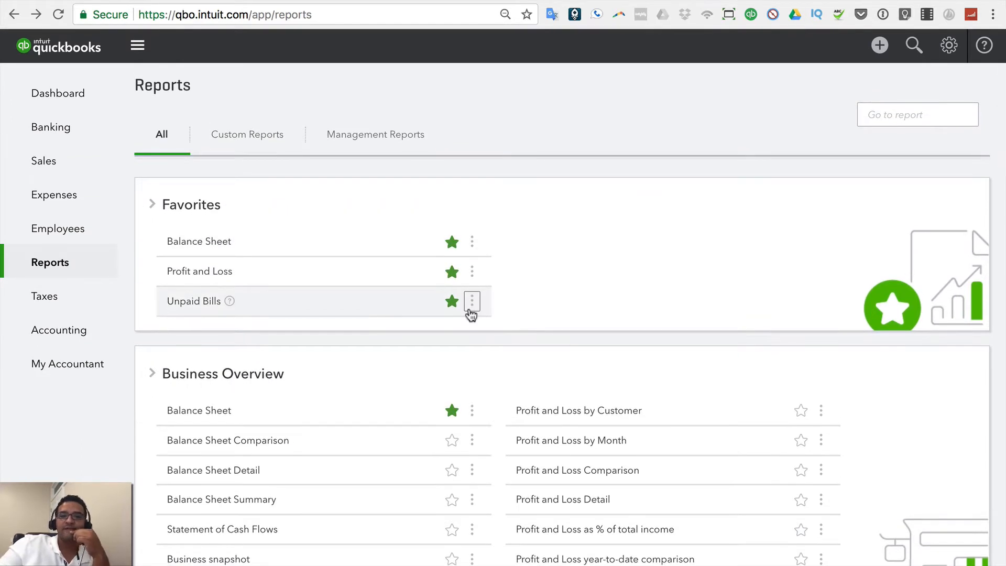
mouse_move(474, 246)
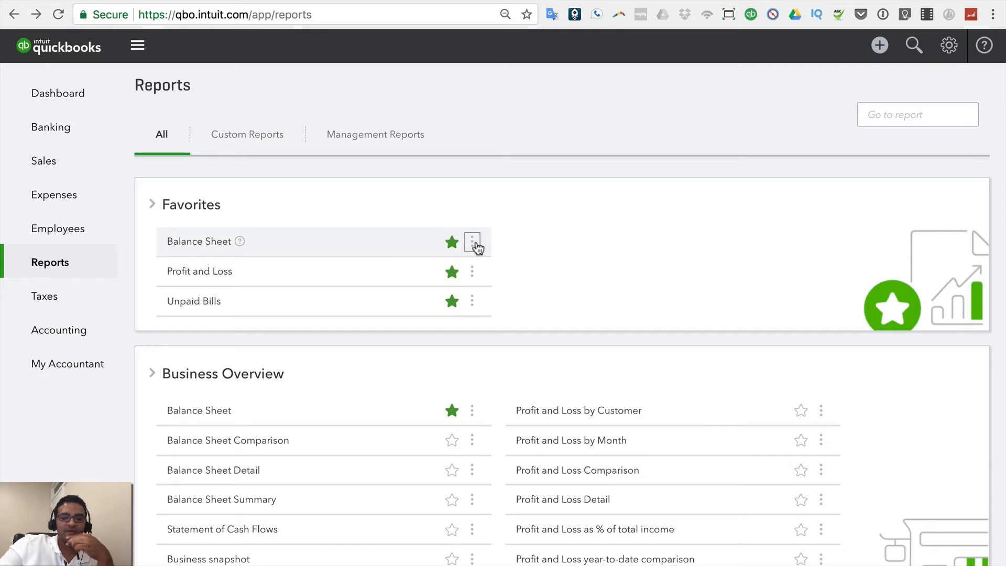
- Open Balance Sheet from Favorites and review its Customize report panel
left_click(472, 243)
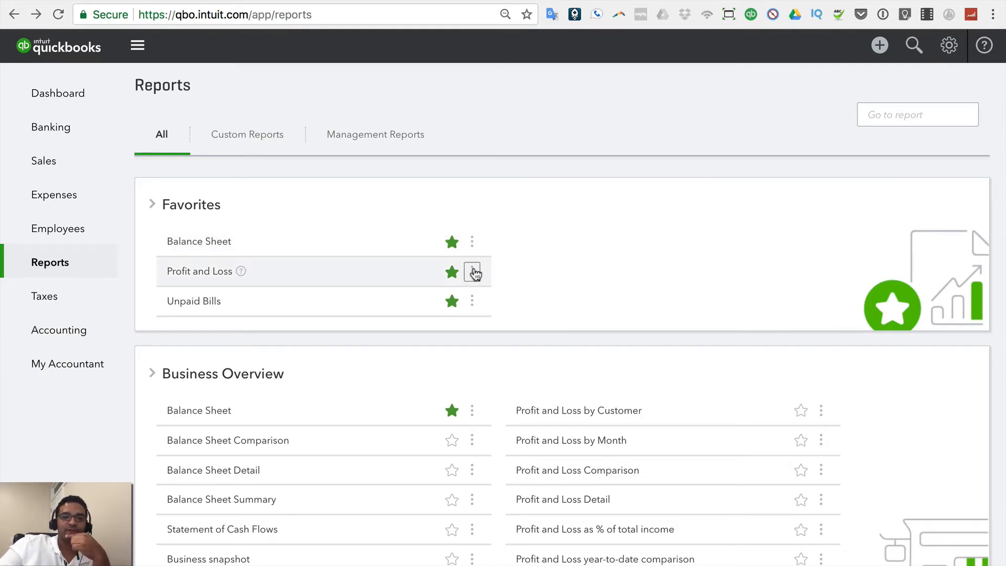
mouse_move(575, 313)
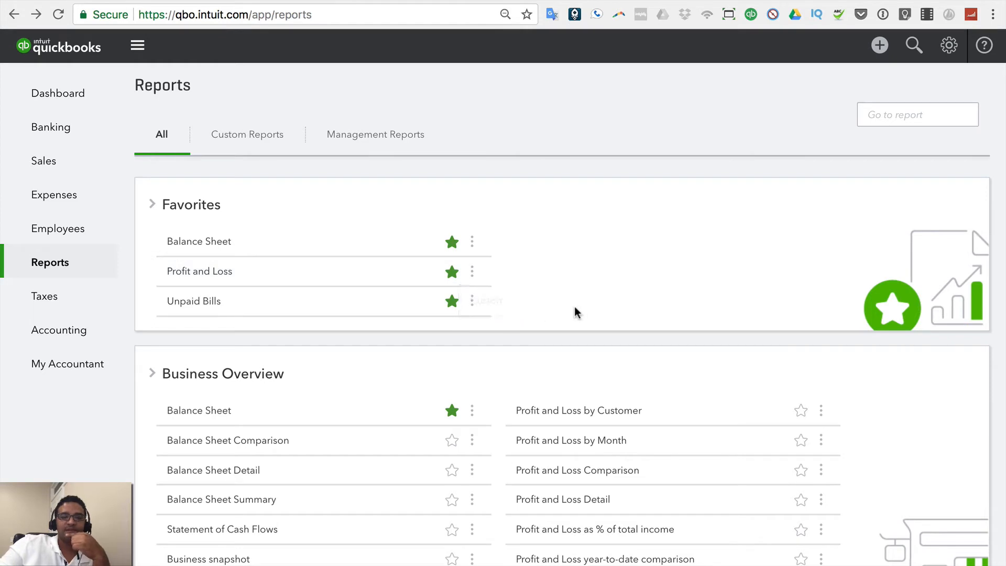
mouse_move(472, 246)
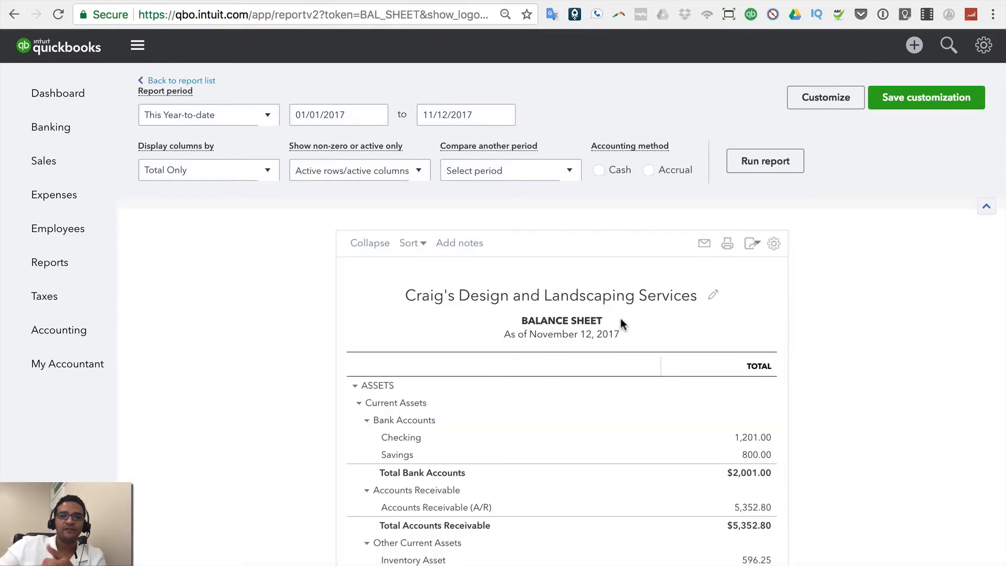
left_click(825, 97)
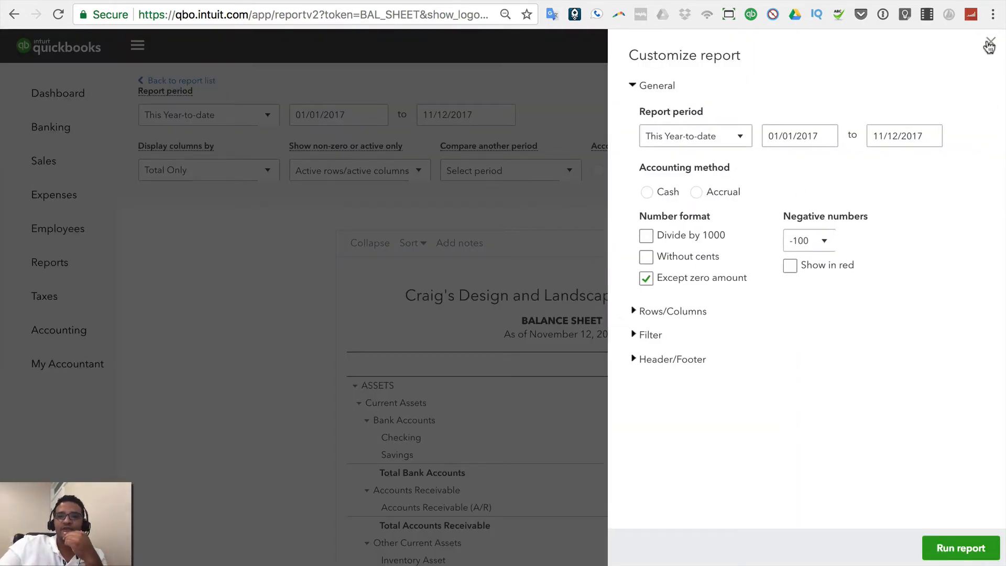
left_click(990, 45)
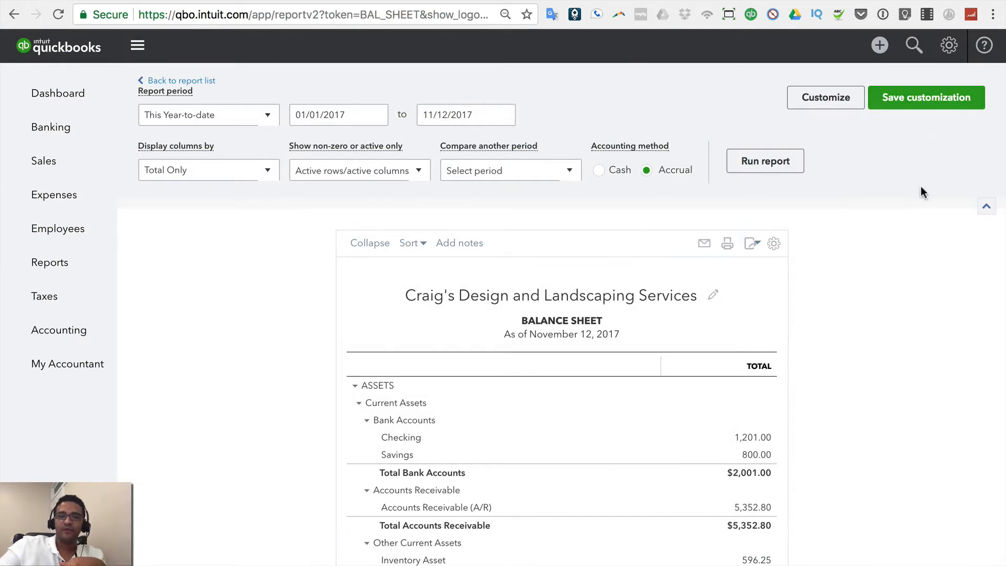
left_click(825, 97)
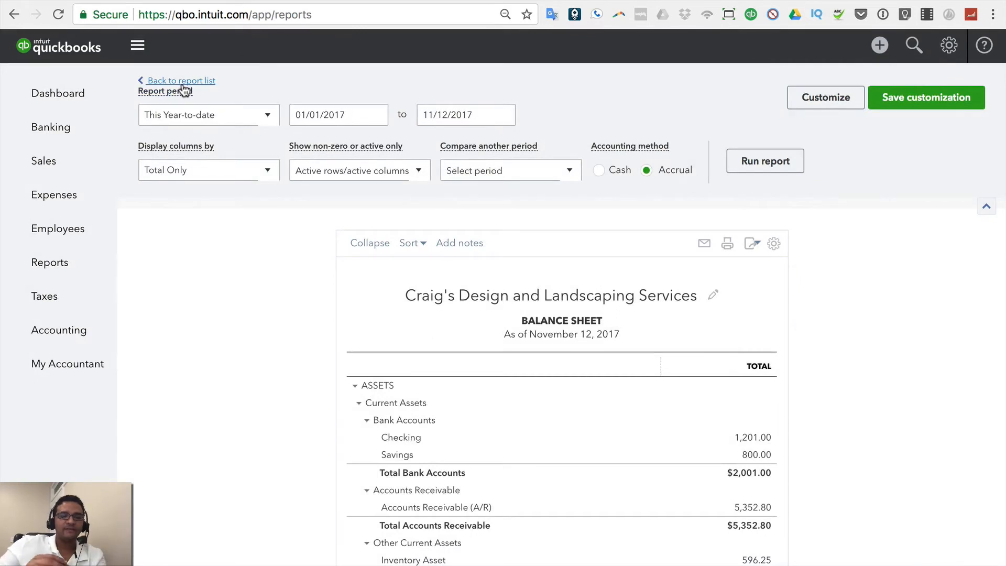
- Check the custom reports list, then reopen the Balance Sheet report
left_click(180, 80)
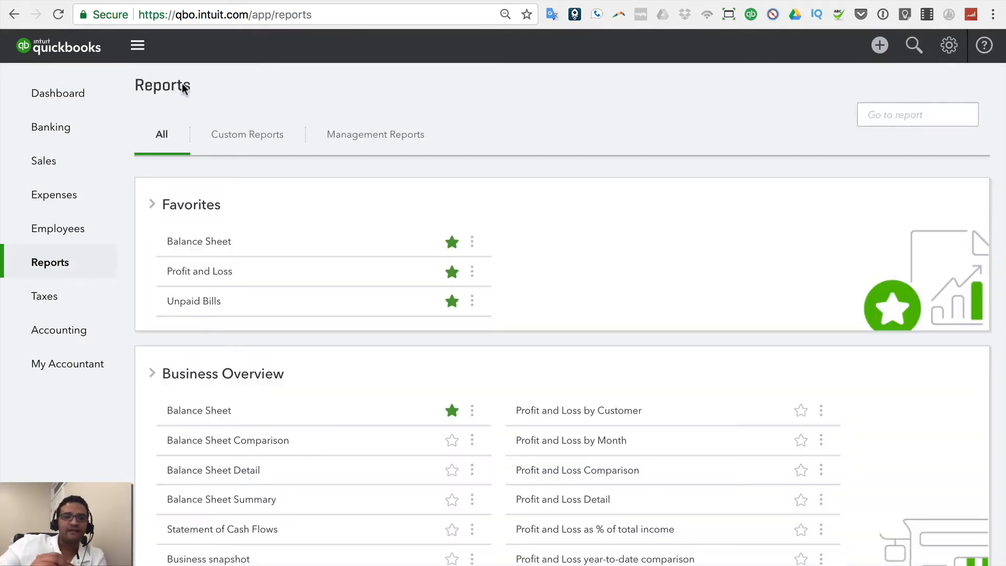
left_click(247, 134)
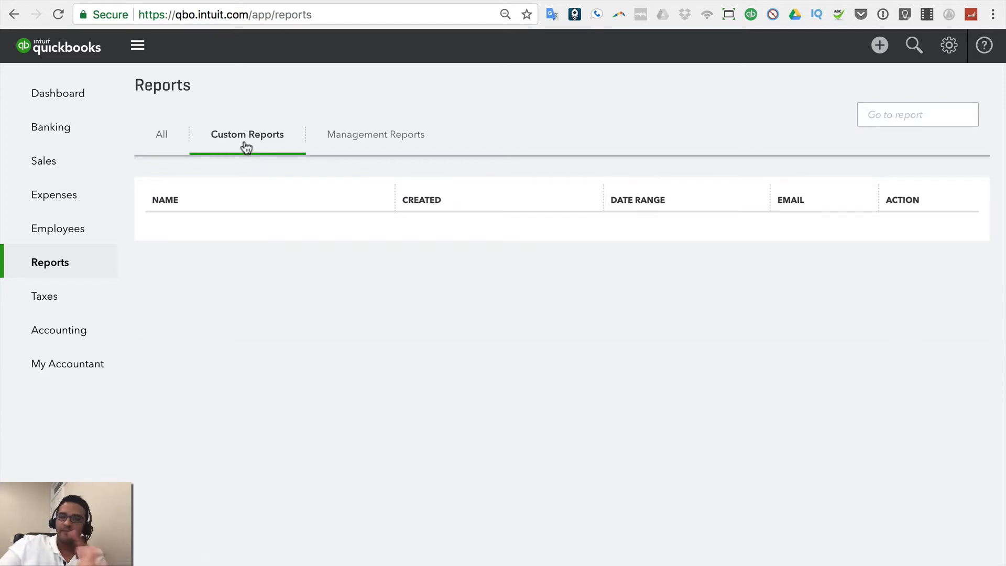
mouse_move(162, 135)
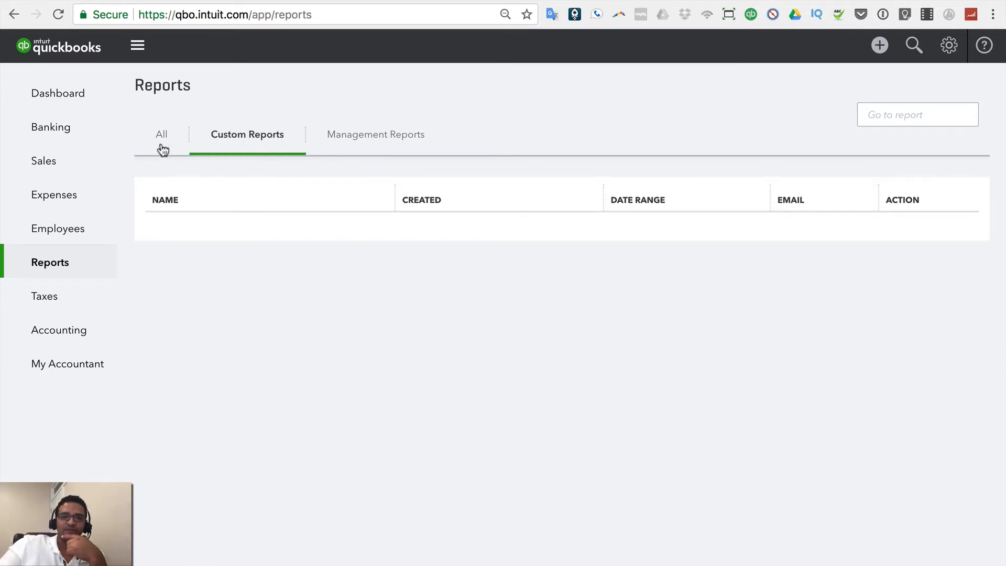
left_click(161, 134)
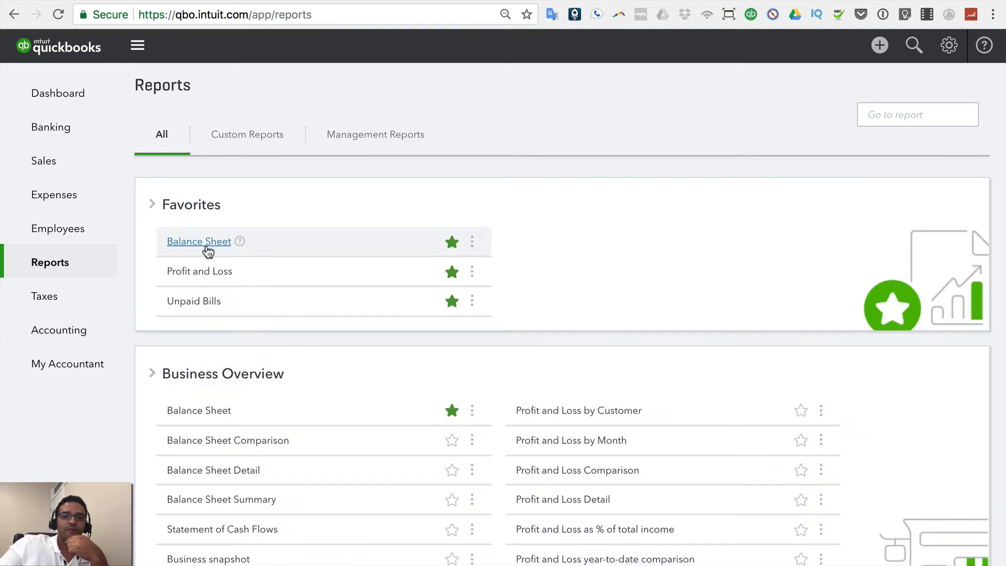
left_click(199, 241)
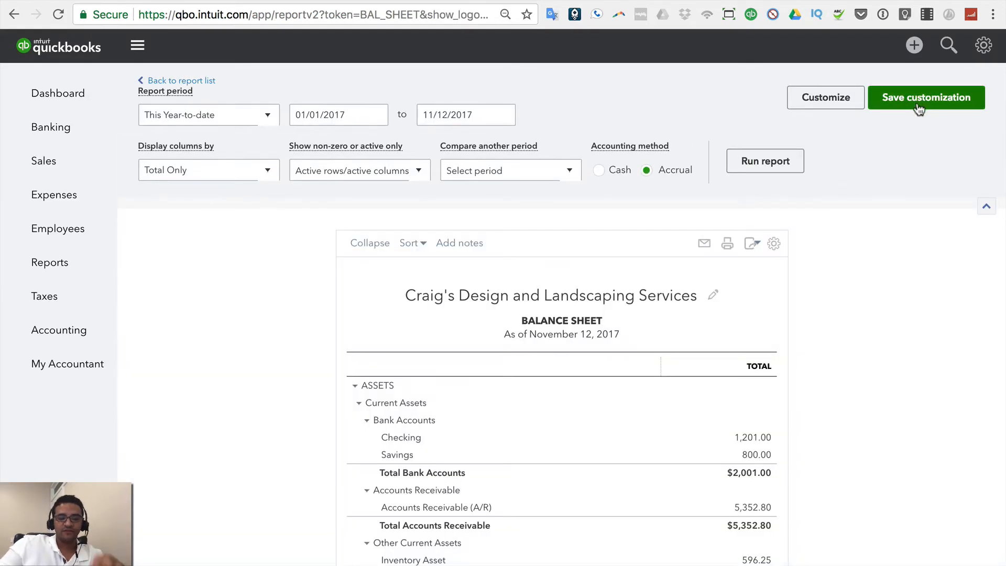
- Save the Balance Sheet as custom report 'Balance Sheet 2' and return to the report list
left_click(926, 97)
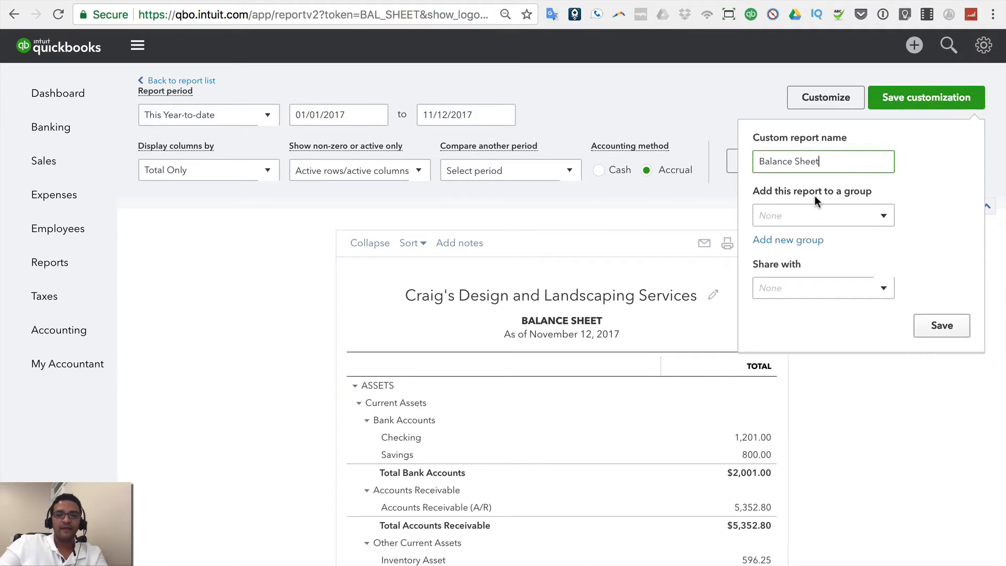
type("2")
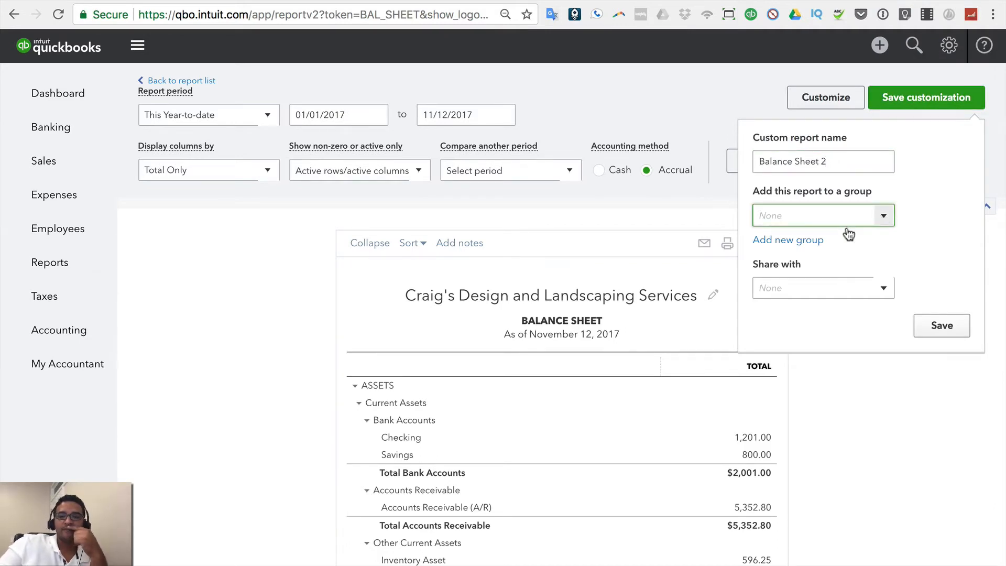
left_click(941, 325)
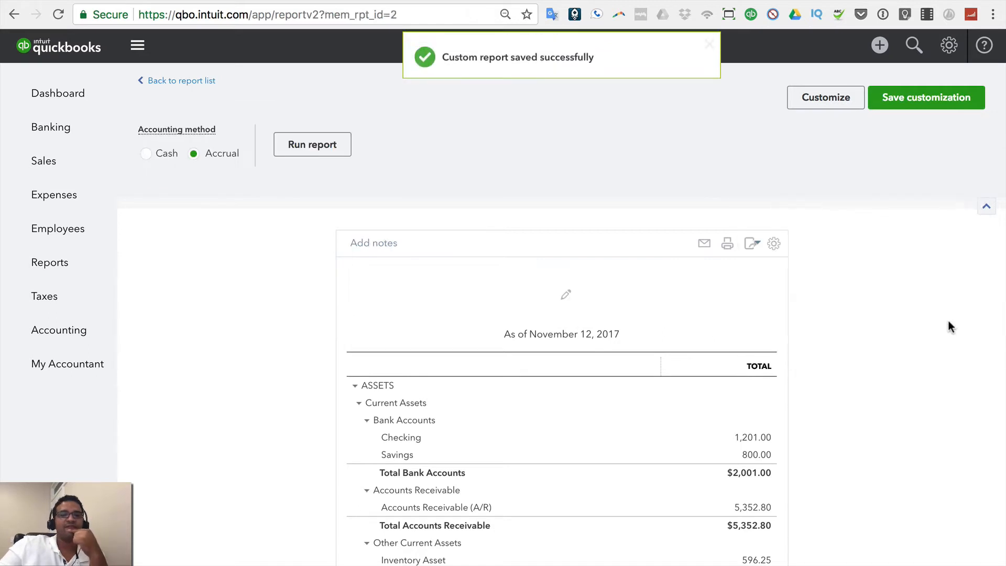
left_click(180, 80)
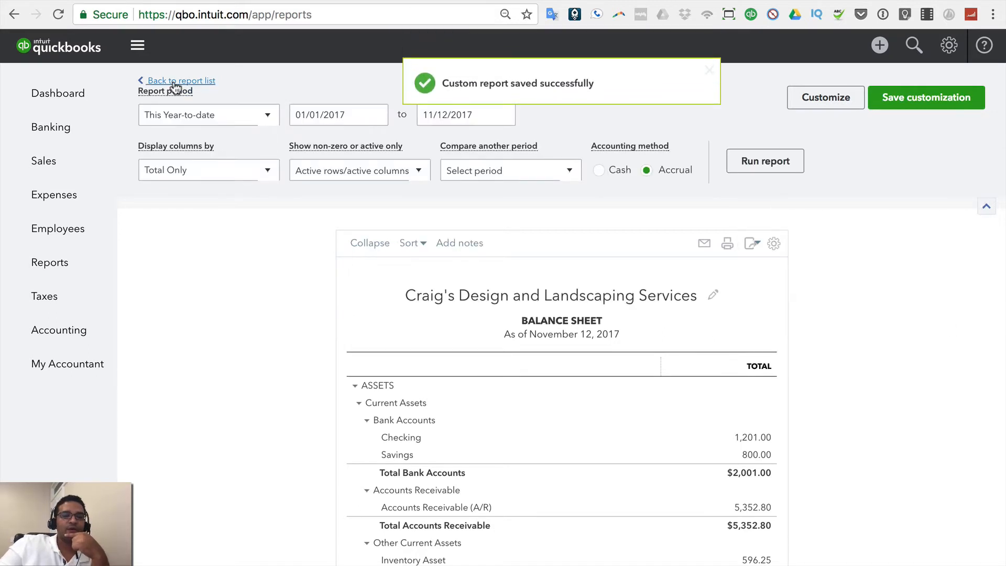
- Cycle through the Custom, Management and All report lists on the Reports page
left_click(180, 80)
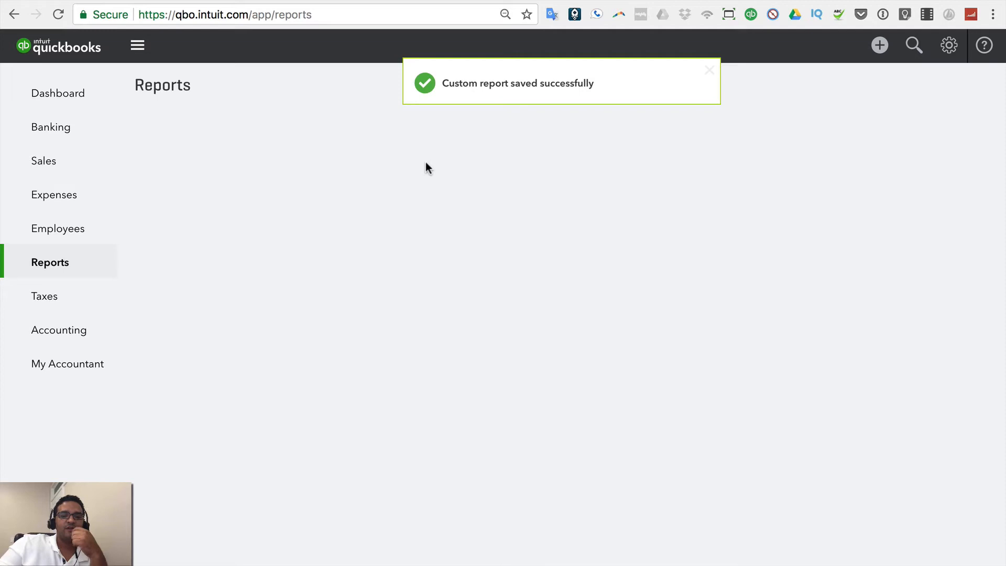
left_click(247, 135)
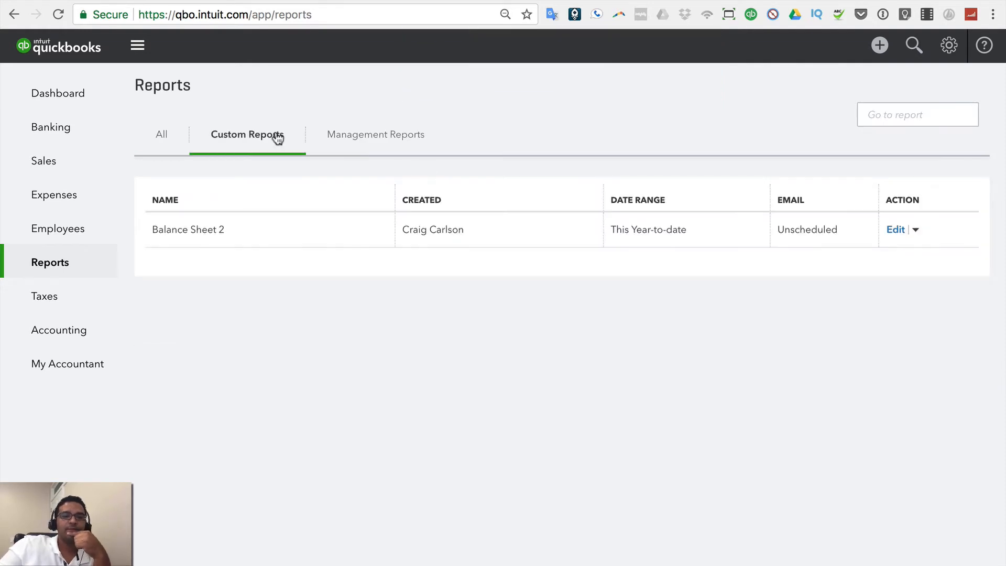
mouse_move(335, 220)
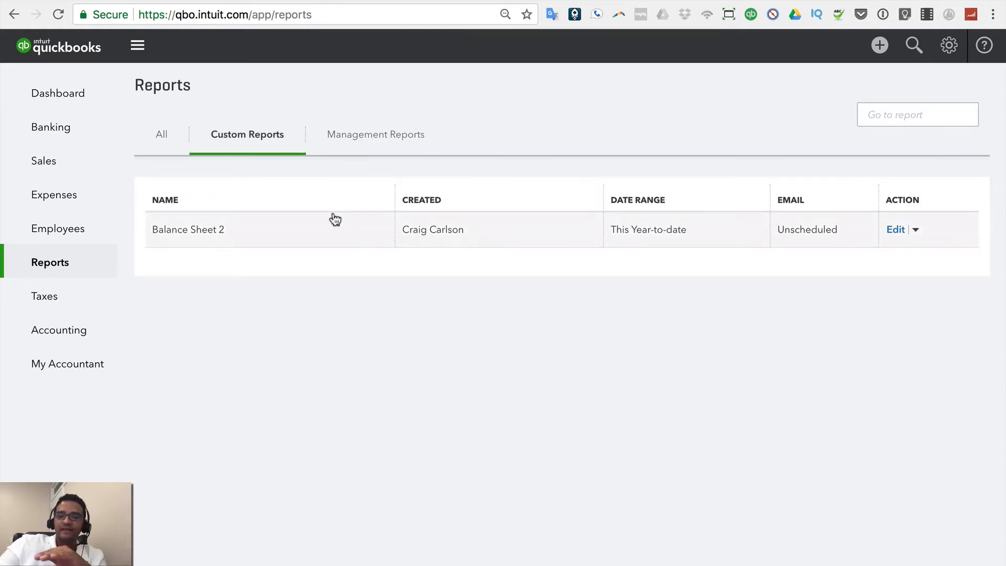
mouse_move(376, 138)
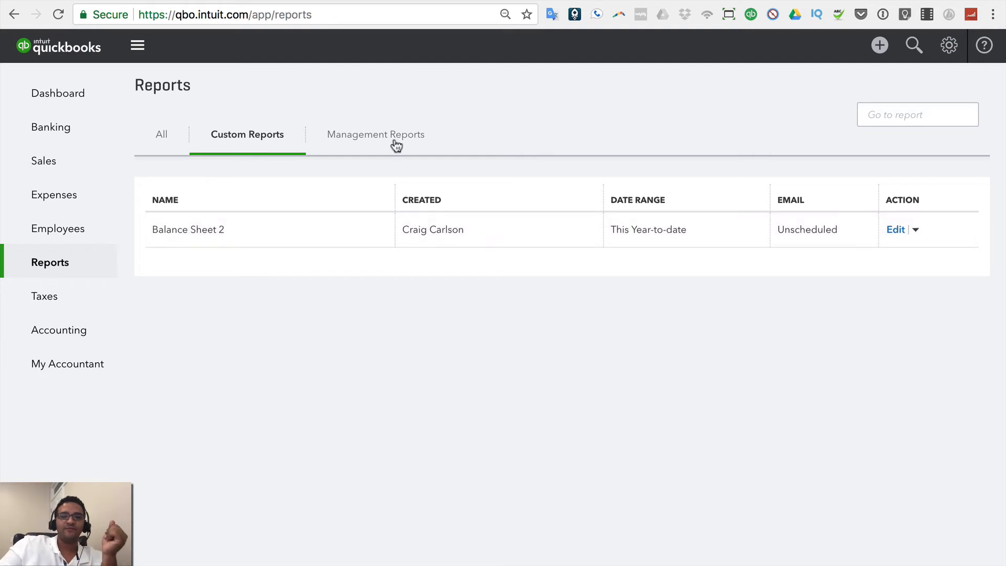
left_click(376, 134)
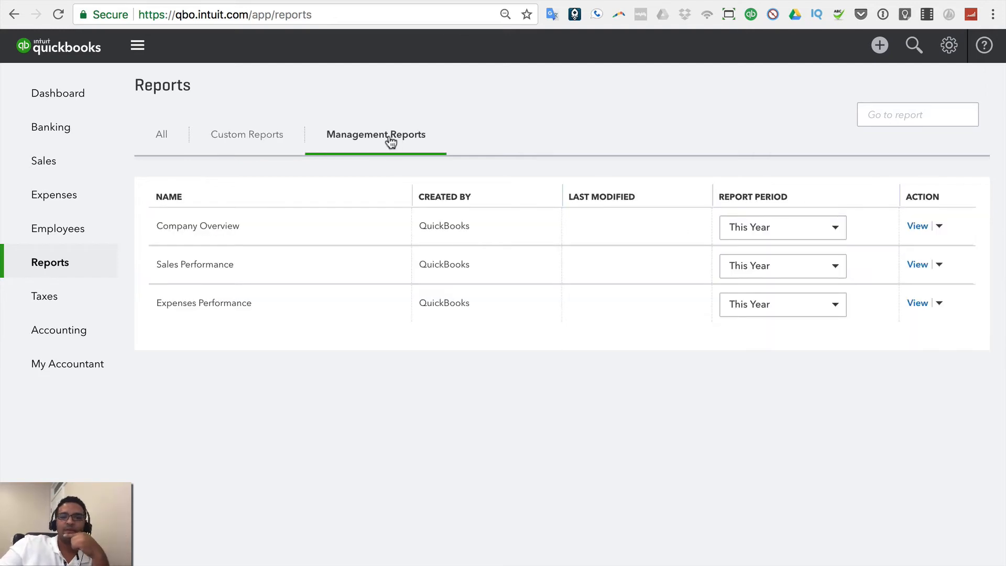
mouse_move(169, 142)
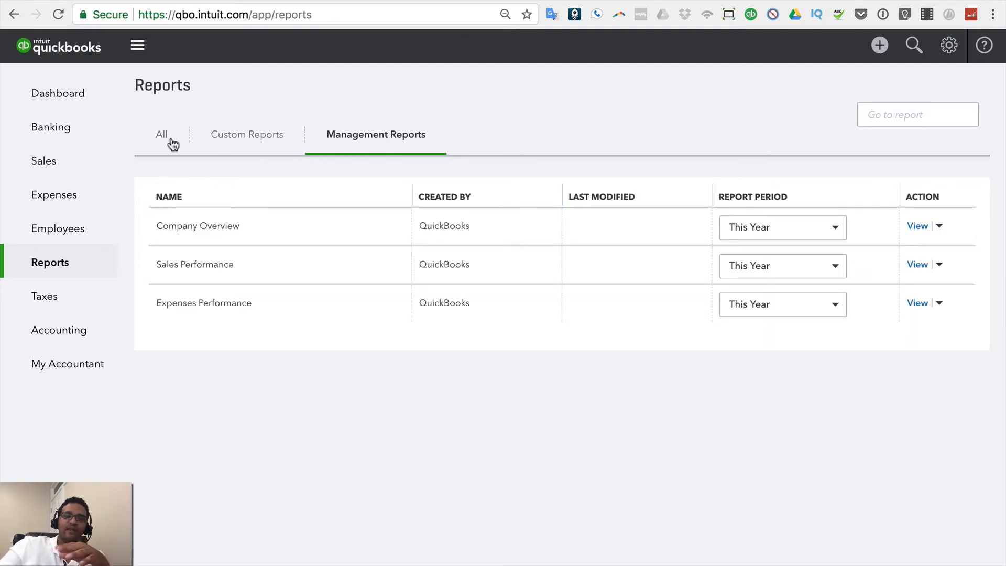
left_click(161, 134)
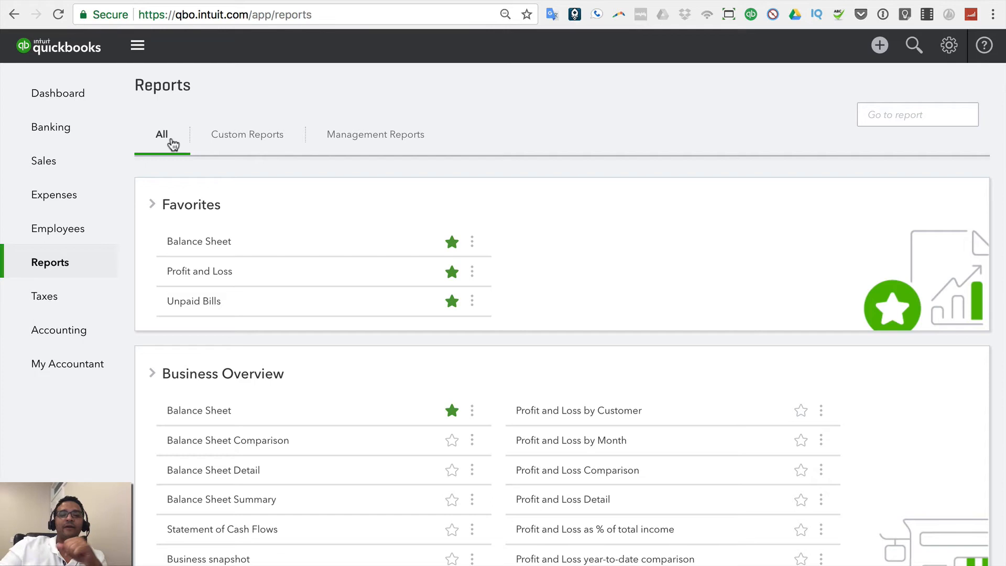
- Collapse Favorites and Business Overview, open the A/R aging report, and return to Reports
left_click(152, 204)
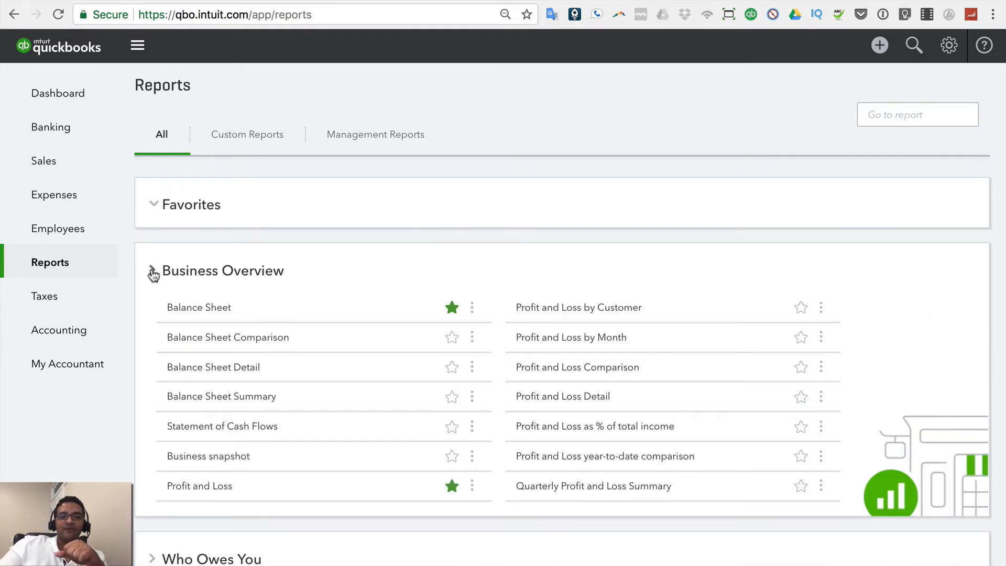
left_click(154, 270)
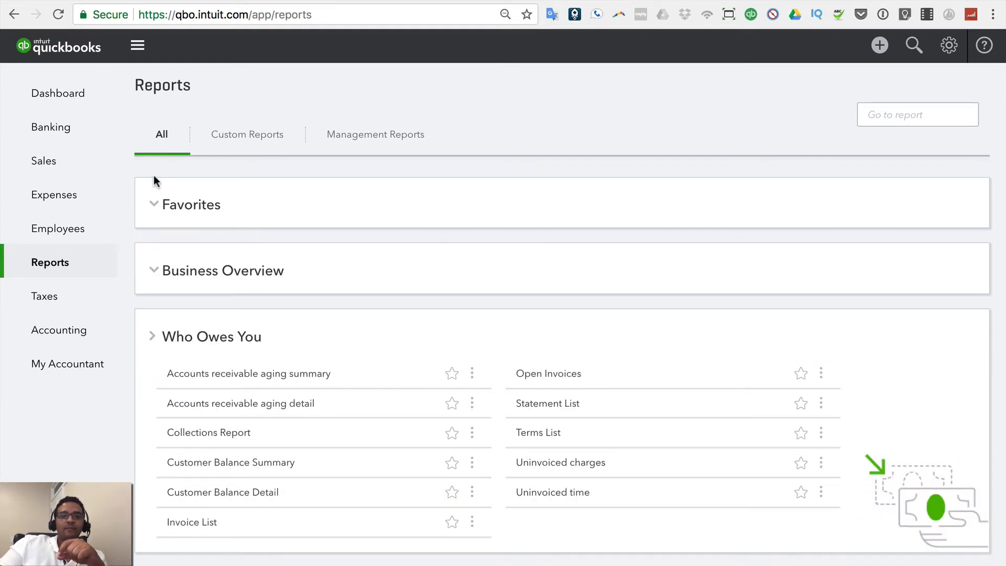
left_click(247, 373)
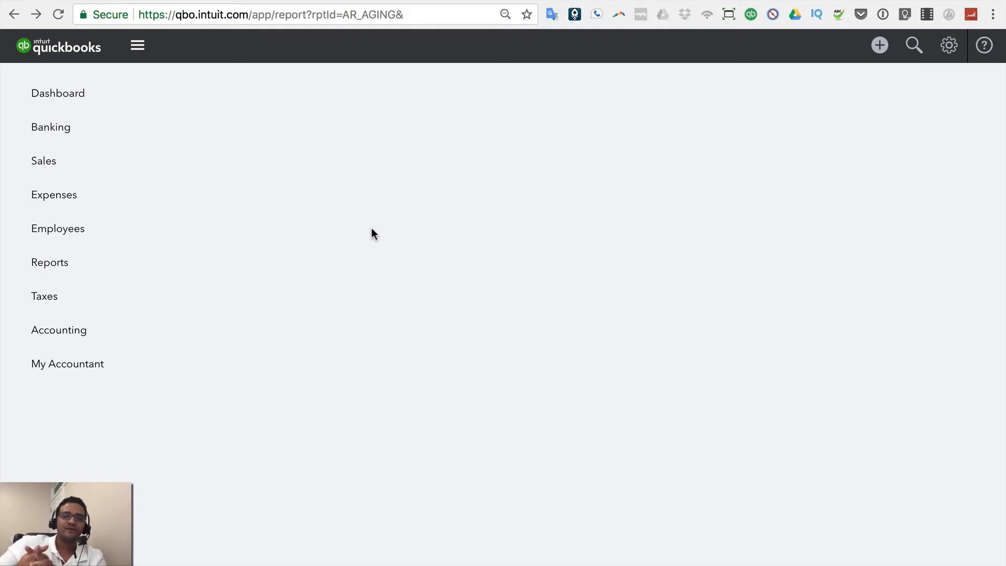
mouse_move(50, 262)
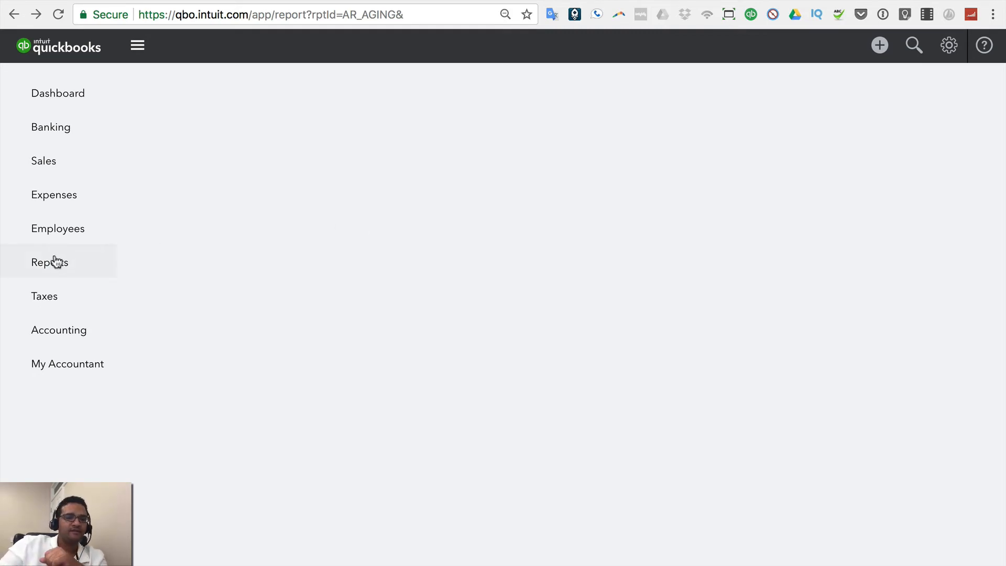
left_click(50, 263)
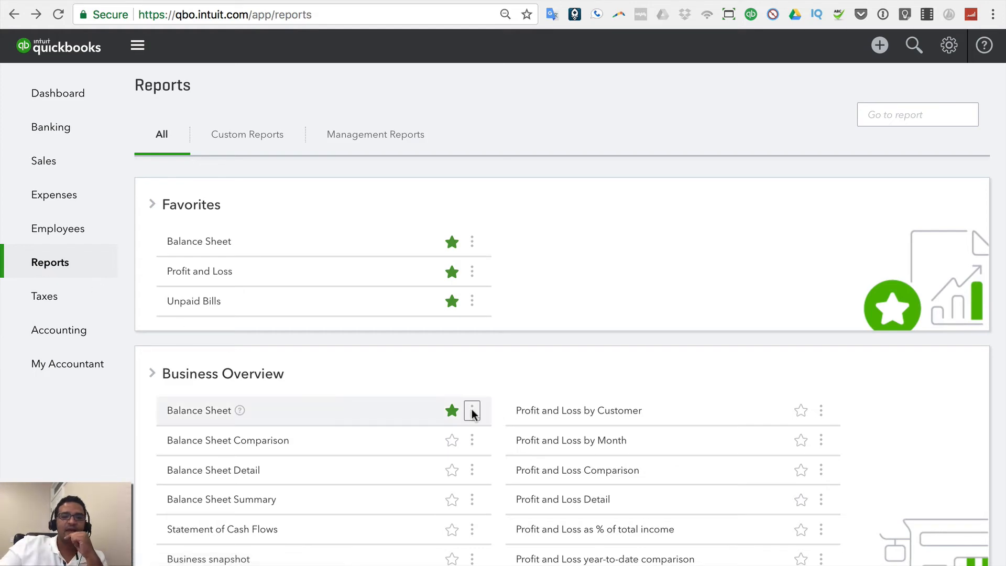
- Check the Balance Sheet options menu and scroll through the report groups and back
left_click(472, 410)
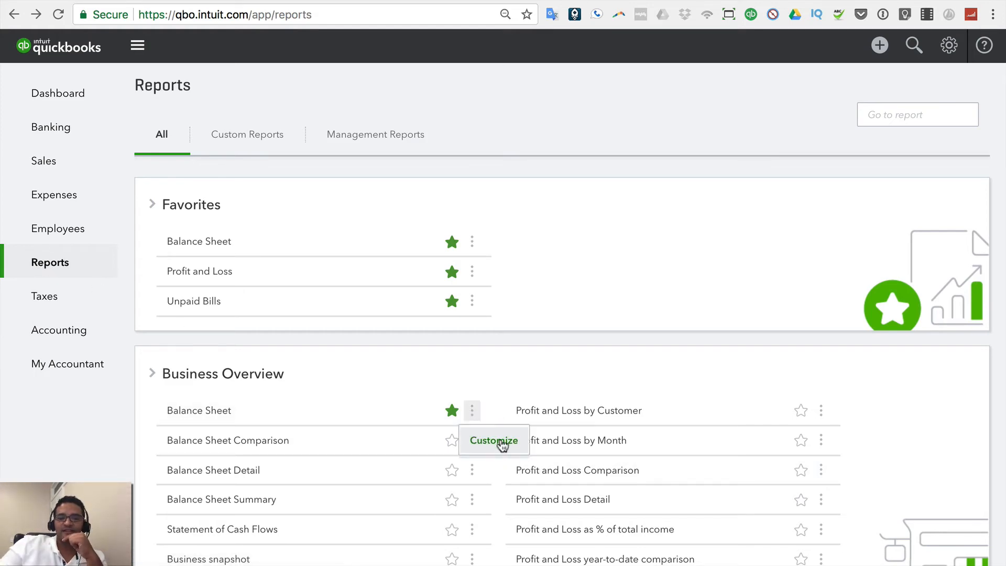
scroll("down", 3)
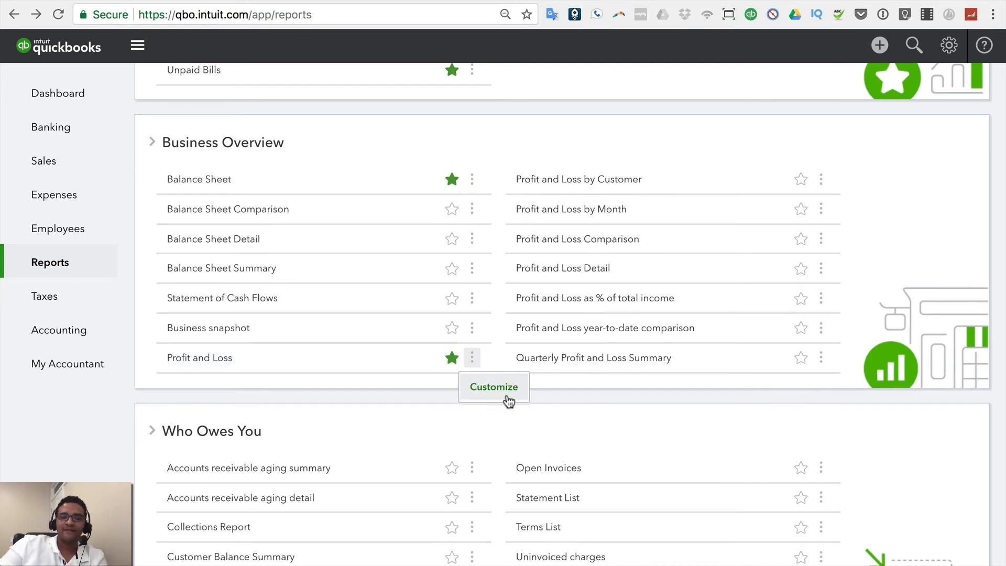
mouse_move(472, 358)
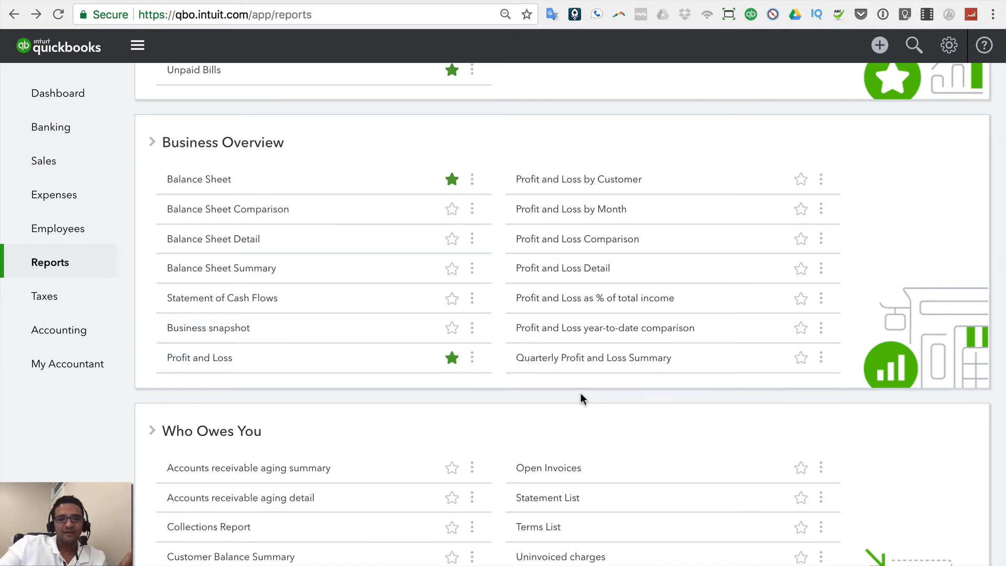
scroll("down", 3)
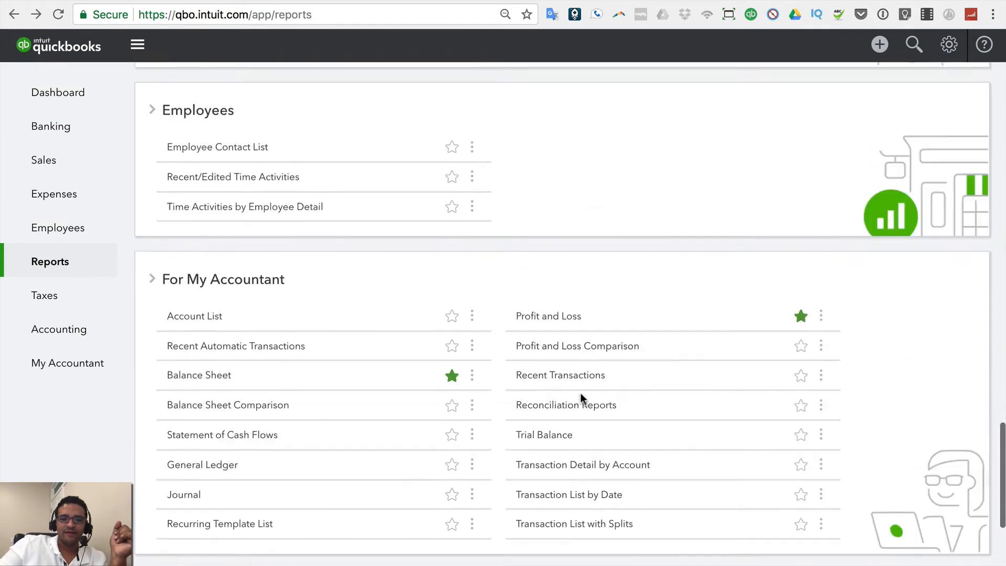
scroll("up", 3)
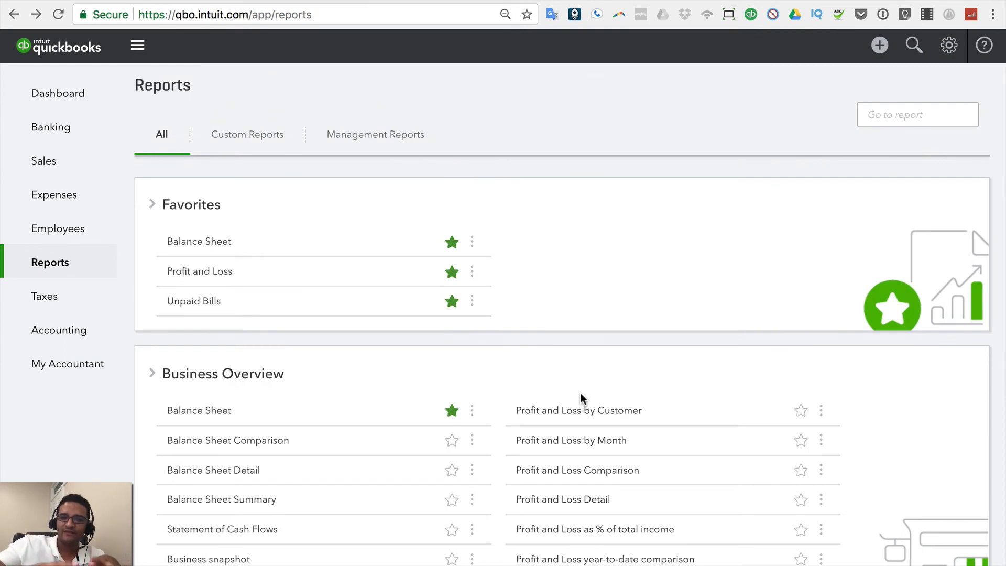
mouse_move(472, 242)
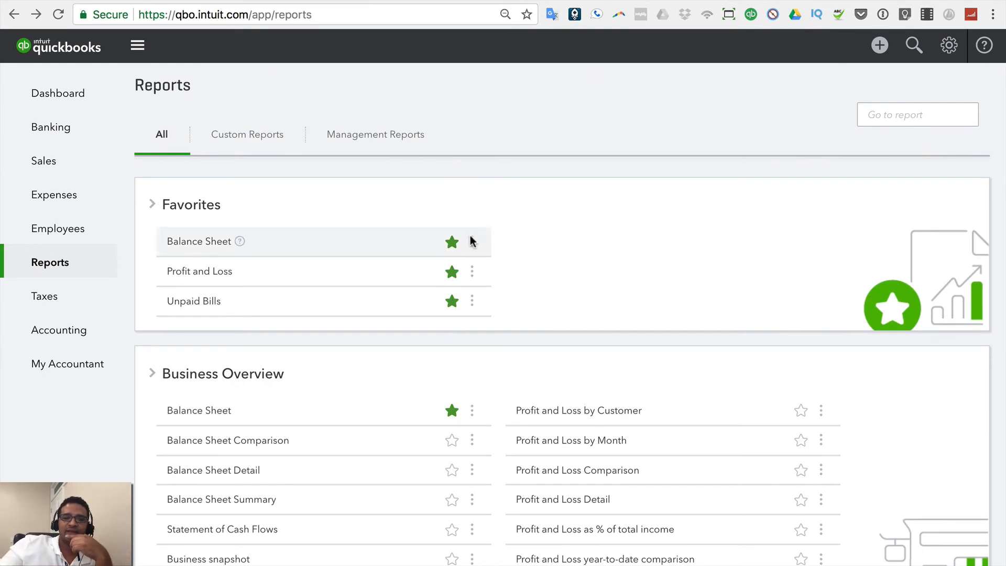
- Search reports for 'detail', open Customer Balance Detail, then go to QuickBooks Labs
left_click(917, 115)
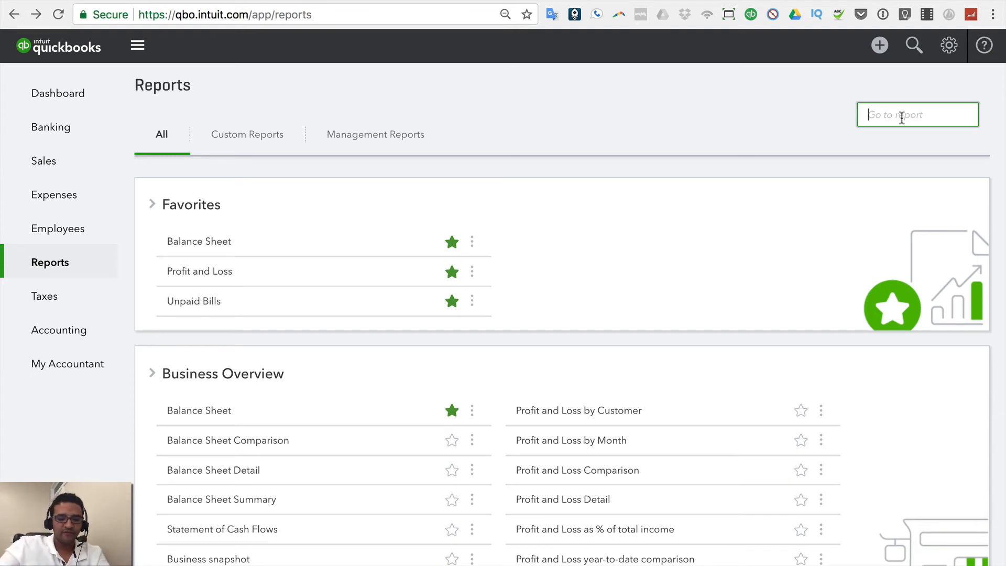
type("detail")
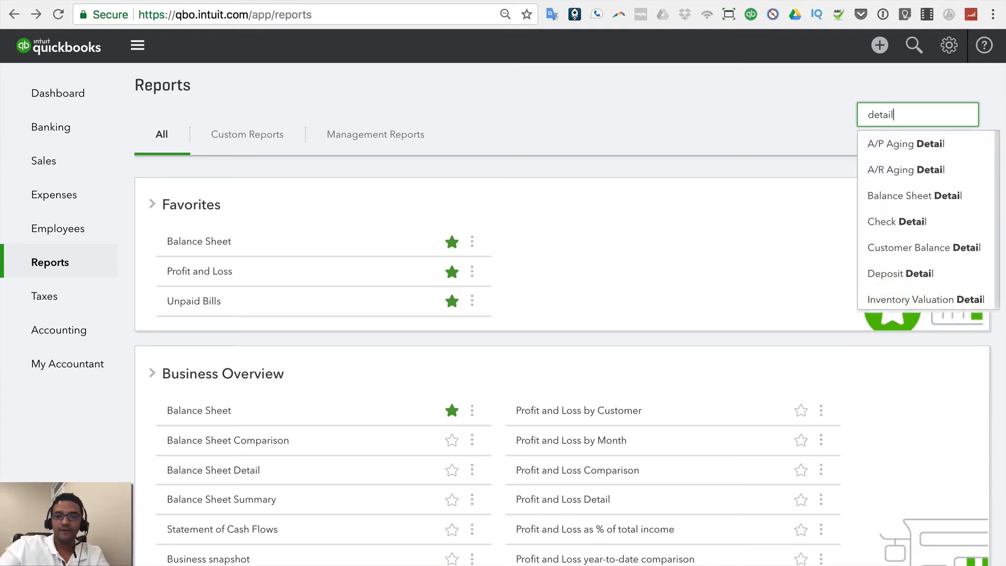
mouse_move(927, 297)
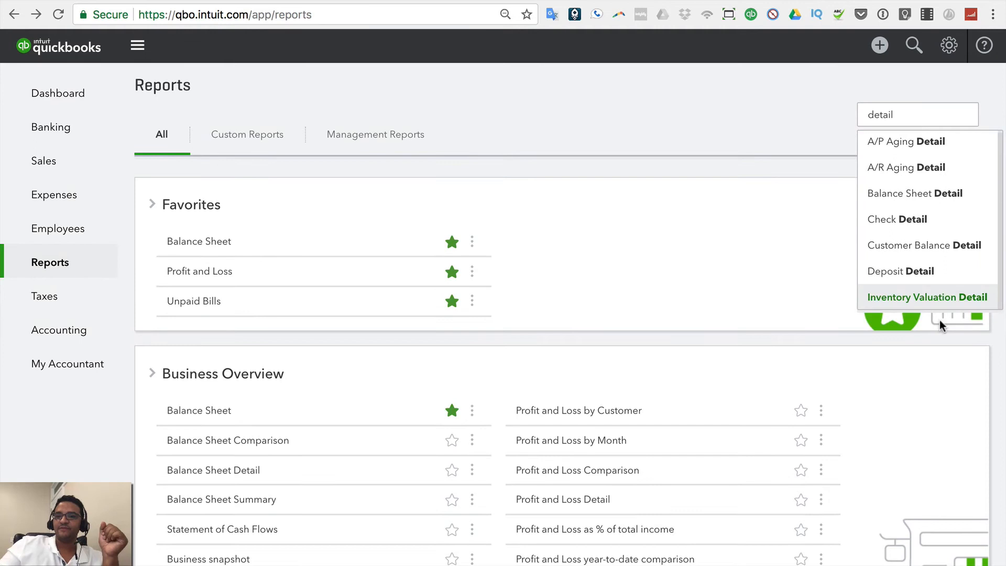
left_click(926, 245)
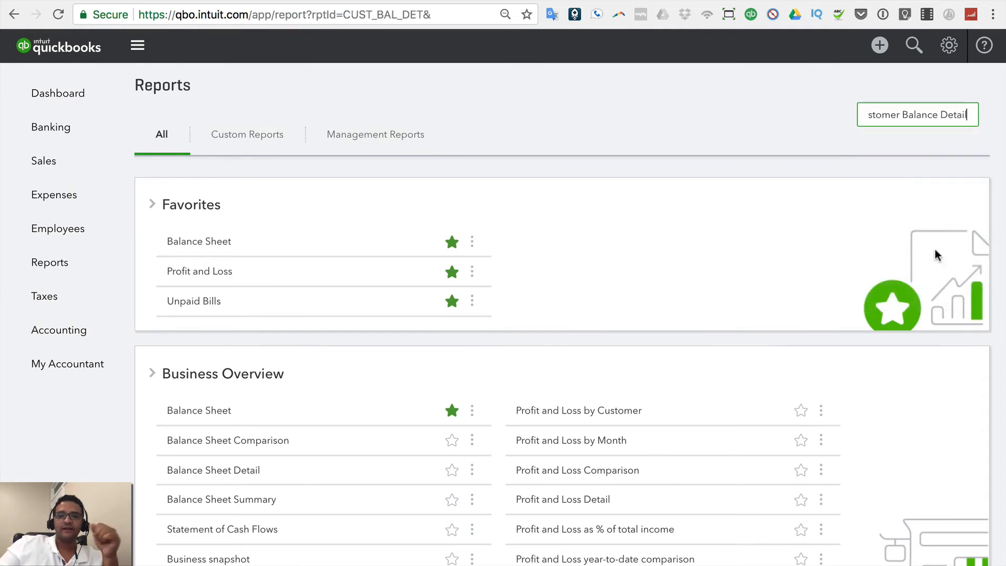
mouse_move(602, 142)
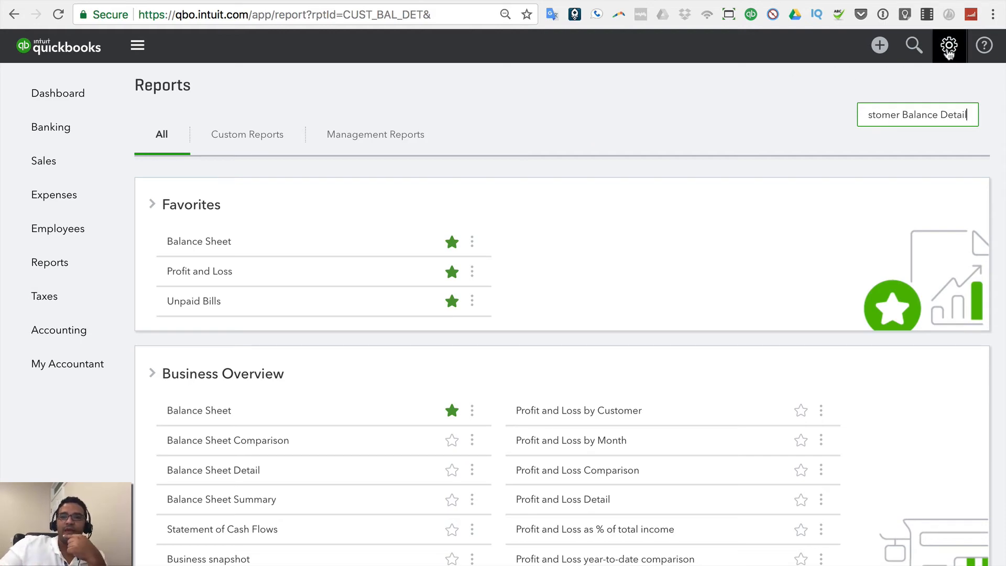
left_click(948, 45)
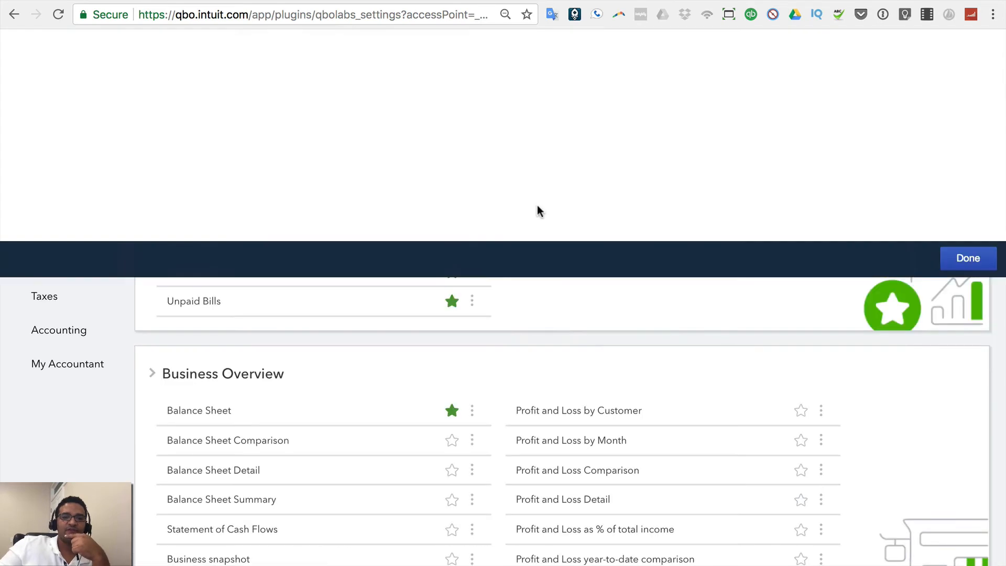
- Switch off Easier-to-navigate reports in Labs and accept the feedback prompt
scroll("up", 3)
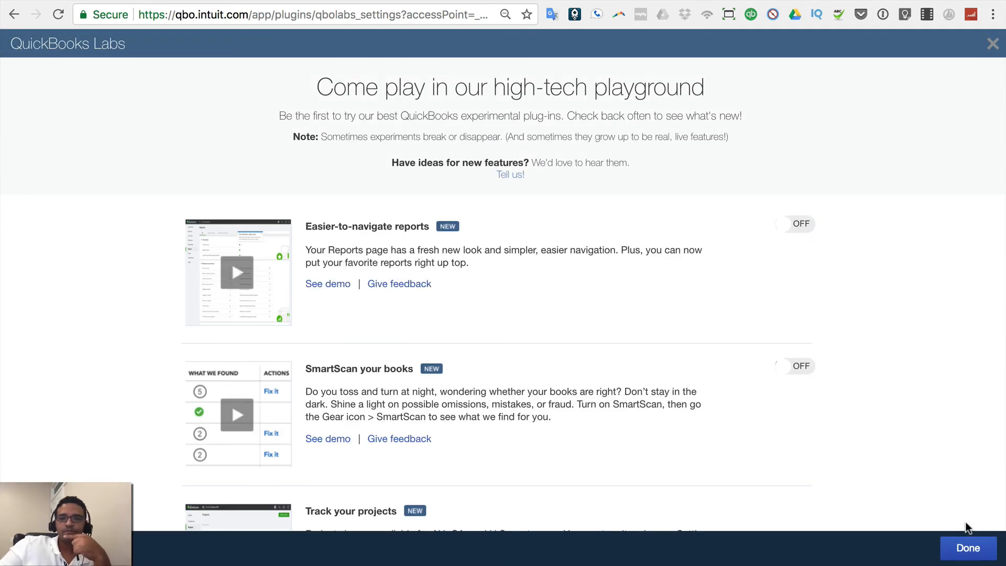
left_click(795, 223)
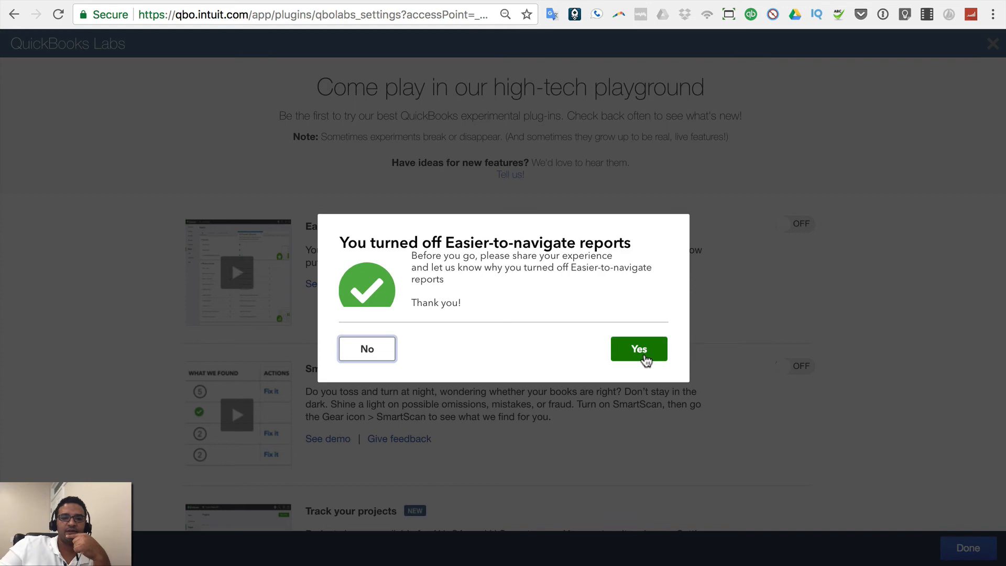
left_click(638, 349)
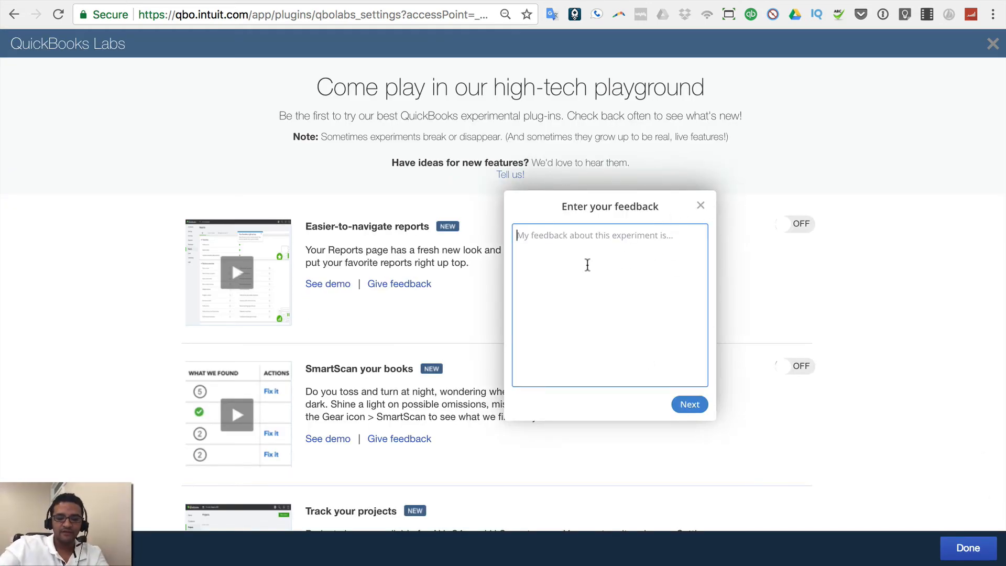
- Write the feedback asking to make collapse/expand sticky and continue to the title
type("Make the colla")
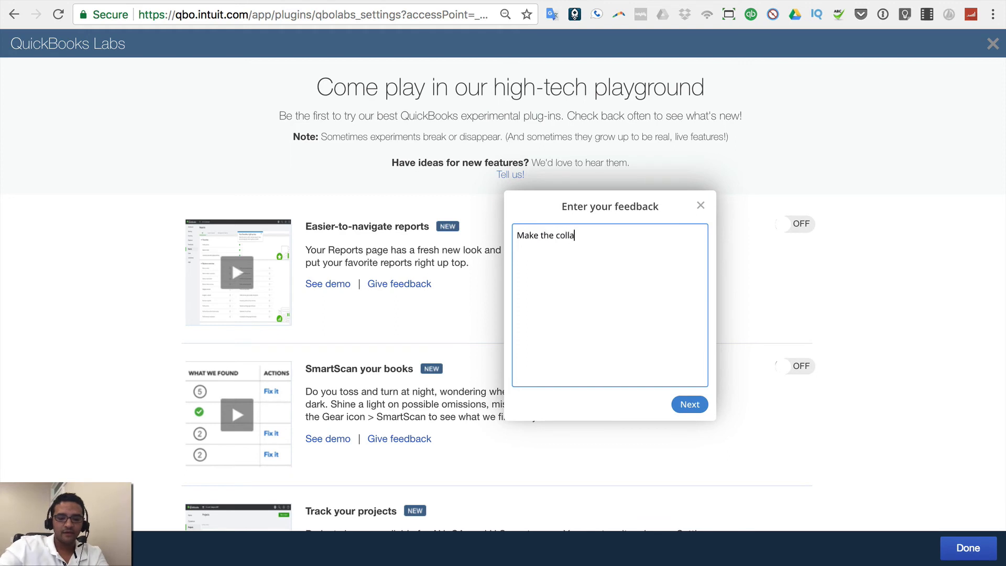
type("pse/expand sticky!")
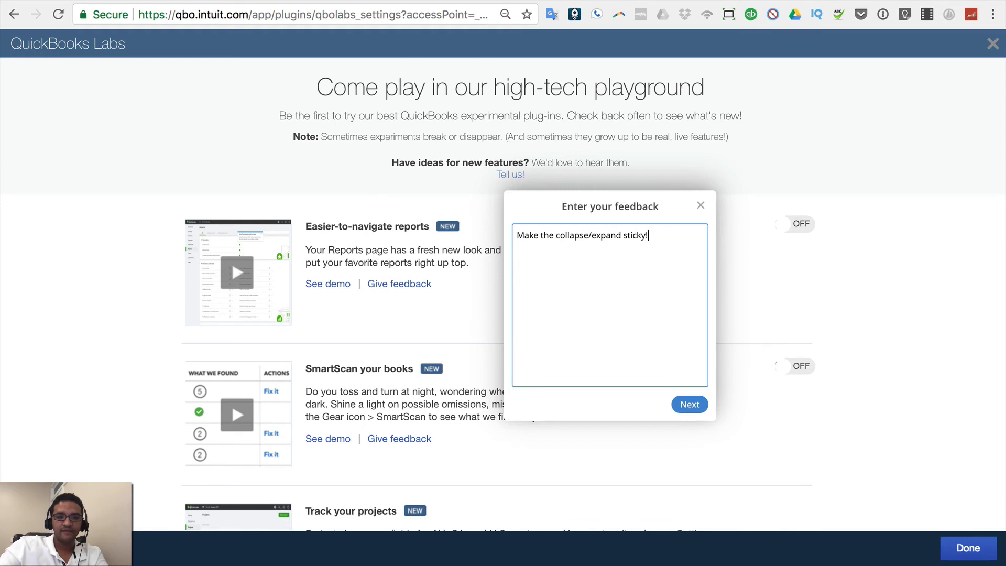
left_click(689, 404)
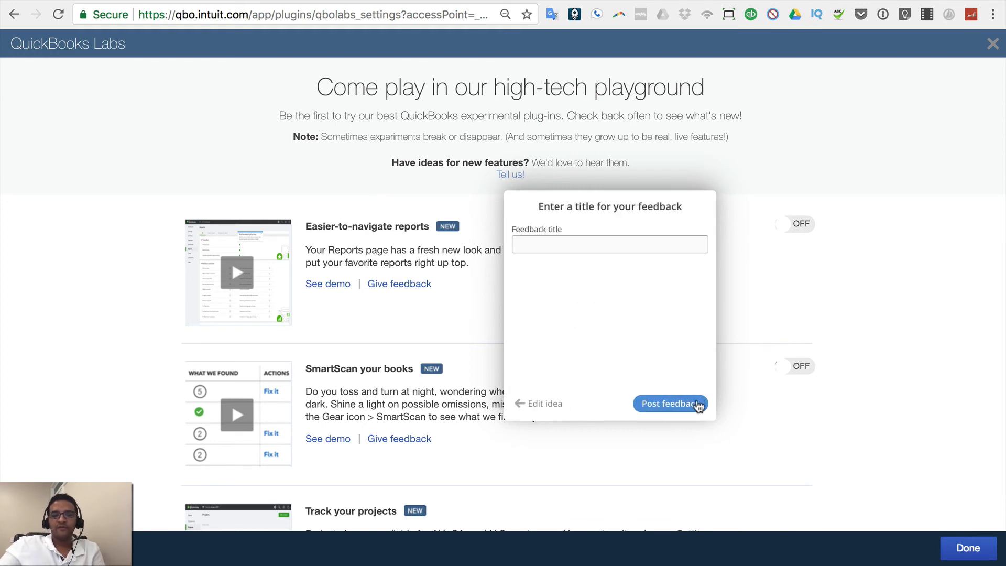
mouse_move(658, 410)
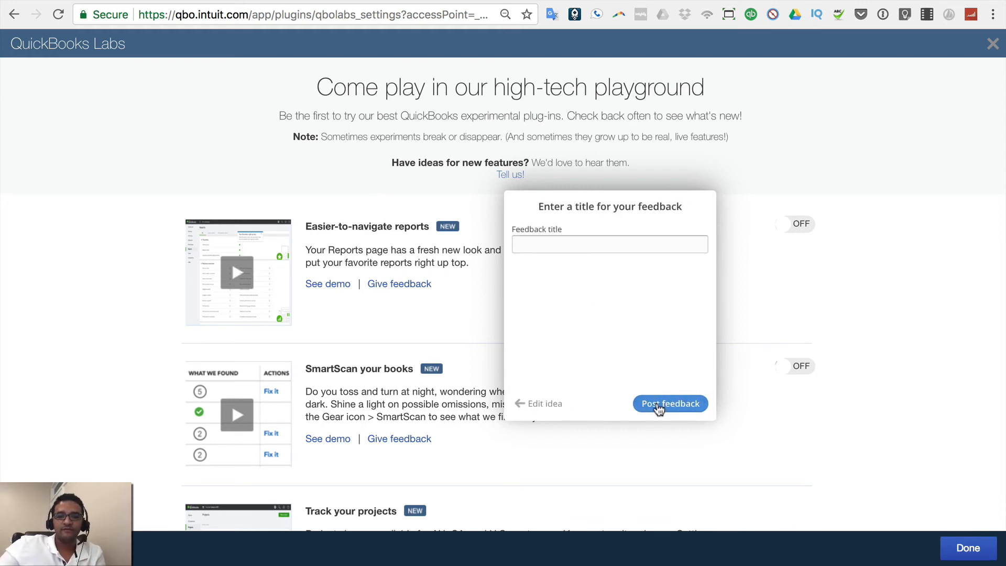
- Title the feedback 'Collapse/expand', post it, and dismiss the thank-you note
left_click(669, 403)
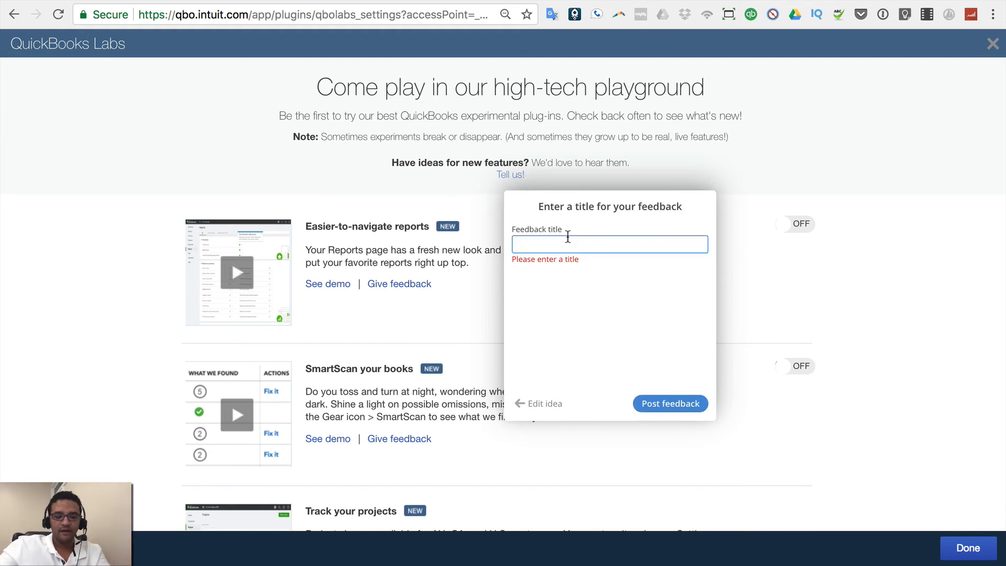
type("Collapse")
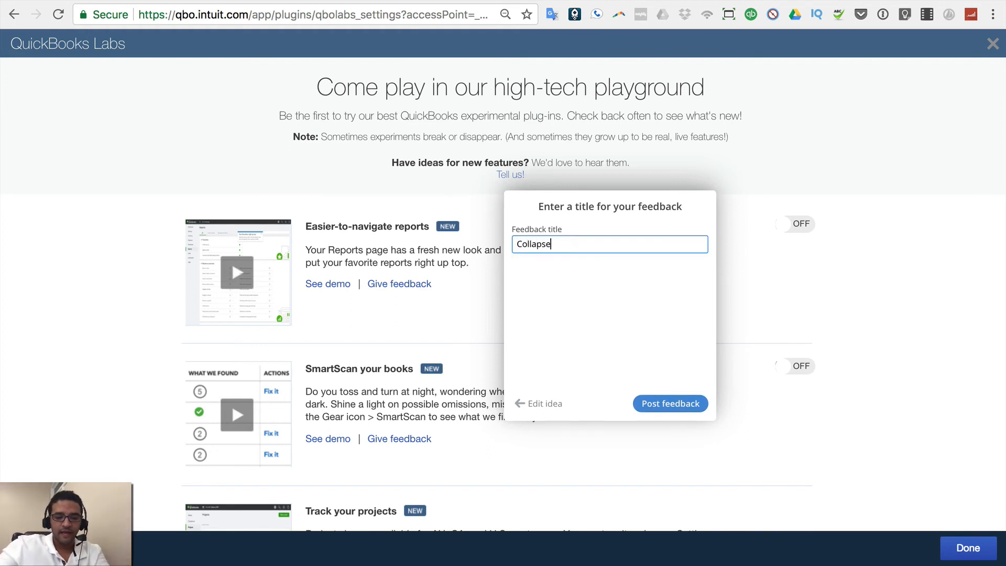
type("/expand!!!!")
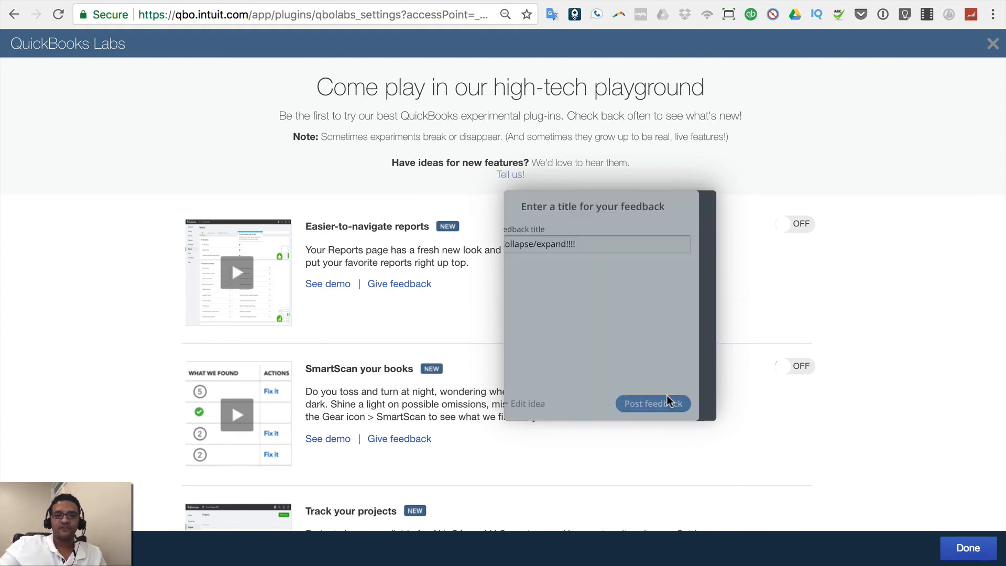
left_click(652, 403)
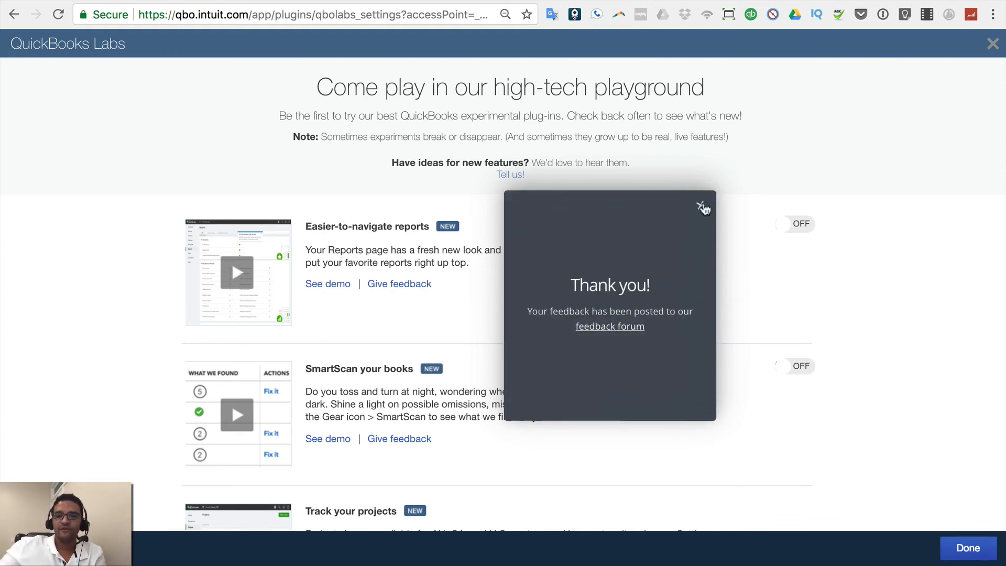
left_click(702, 206)
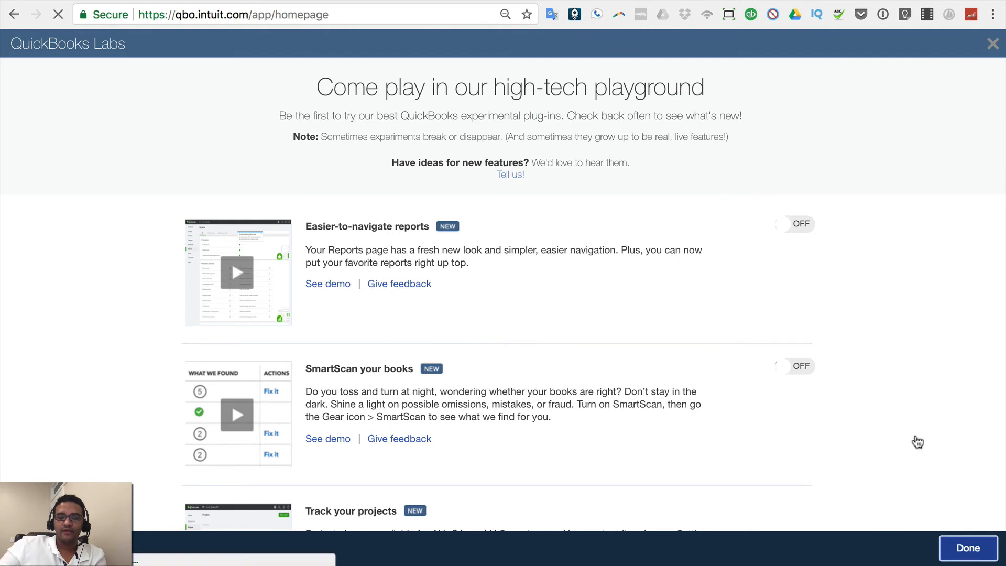
- Leave Labs and reopen the classic Reports page from the left navigation
left_click(968, 549)
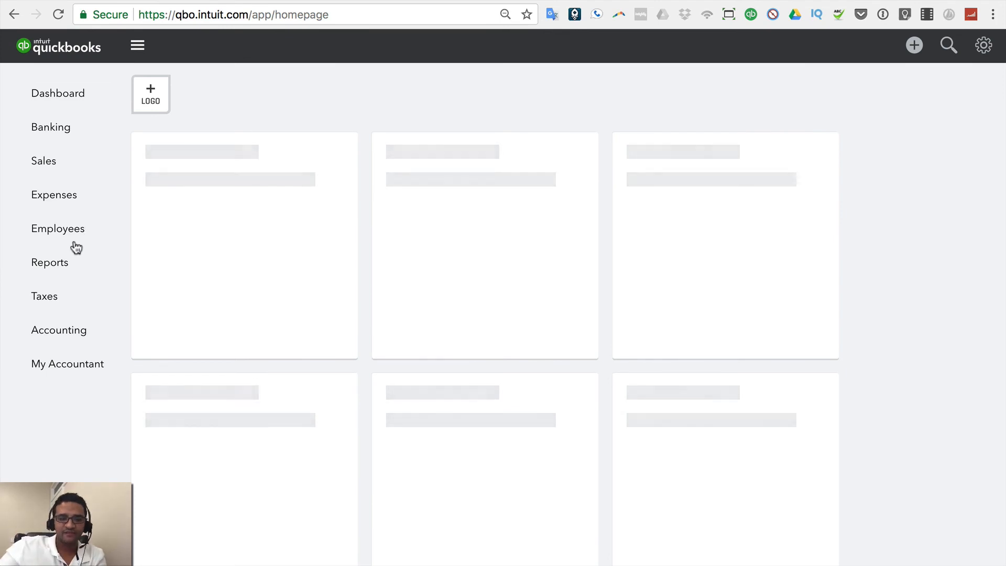
left_click(49, 262)
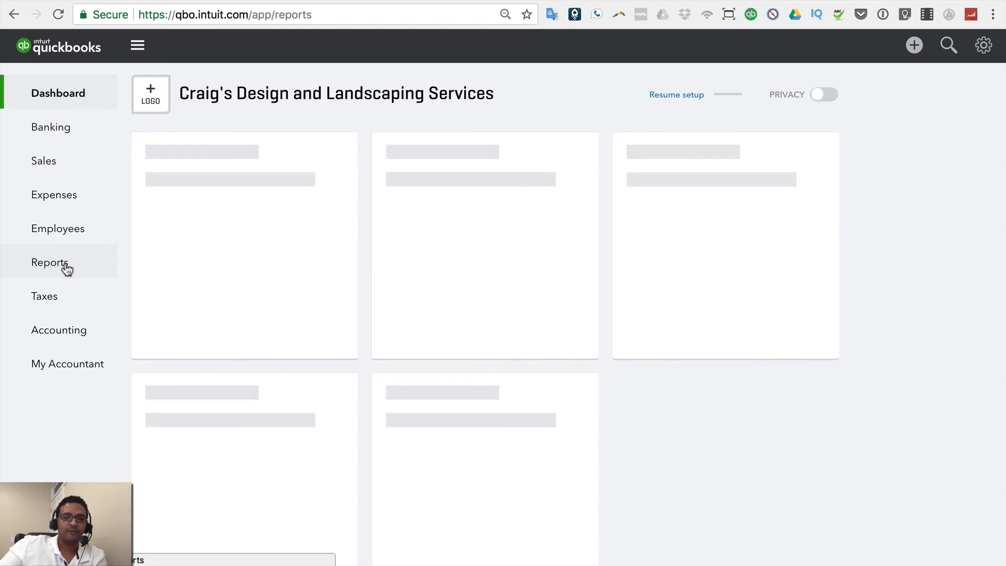
left_click(50, 262)
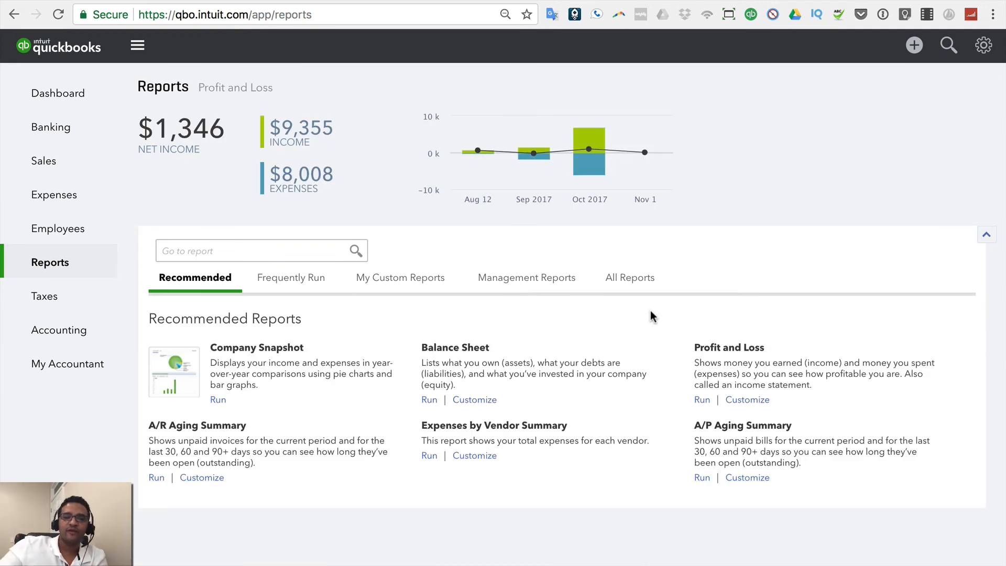
mouse_move(497, 357)
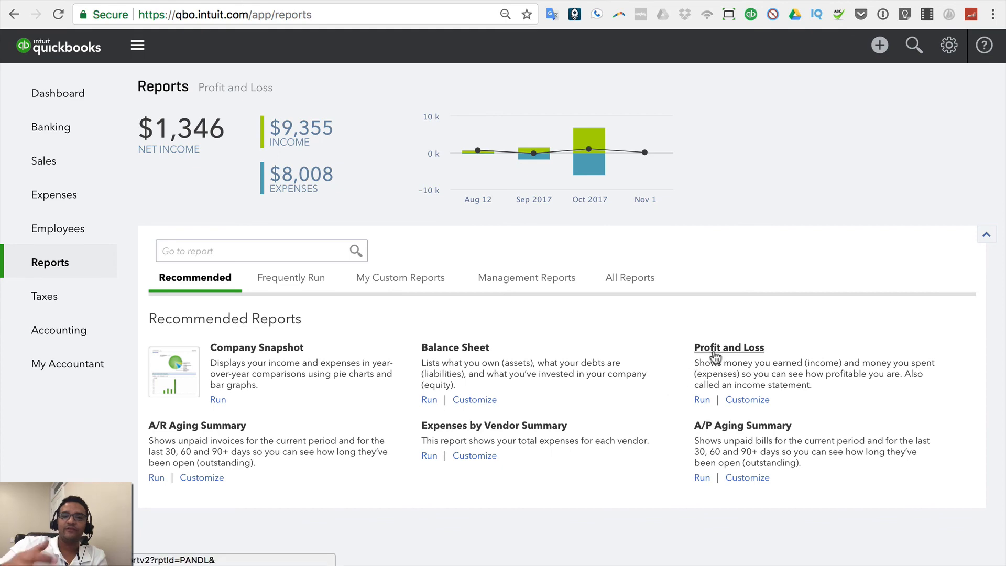
- Show All Reports, open Review Sales, and scroll through its report list
left_click(629, 277)
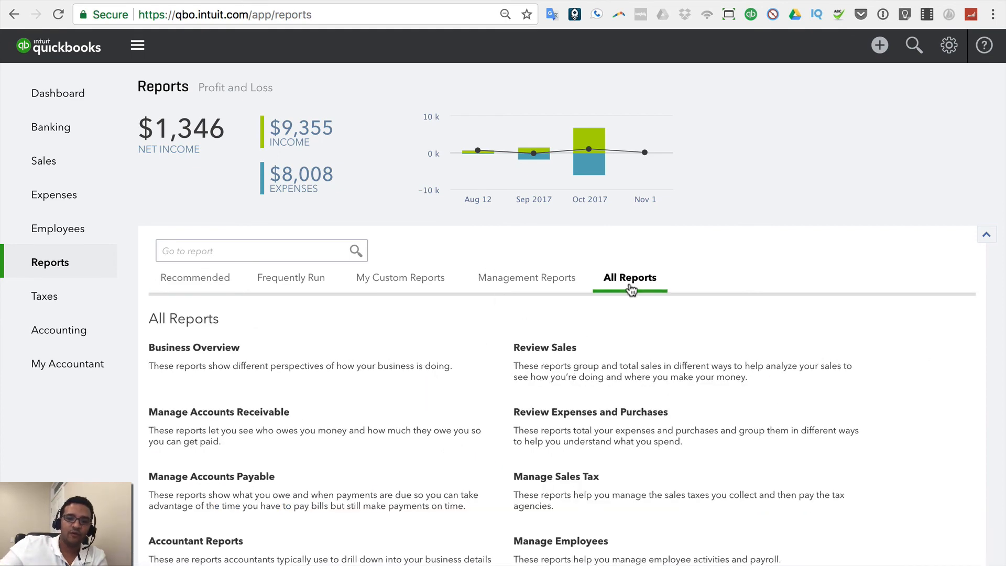
left_click(544, 347)
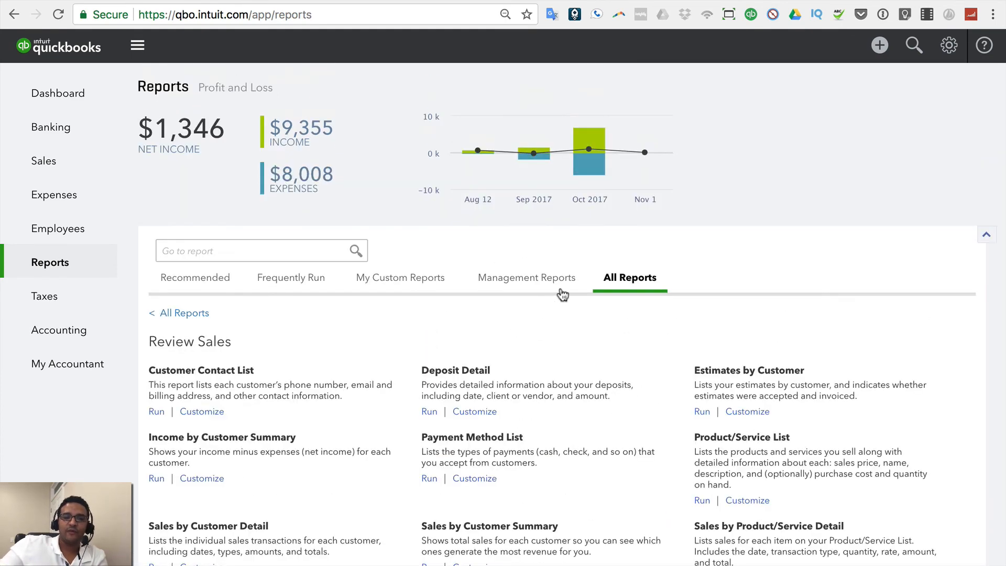
scroll("down", 3)
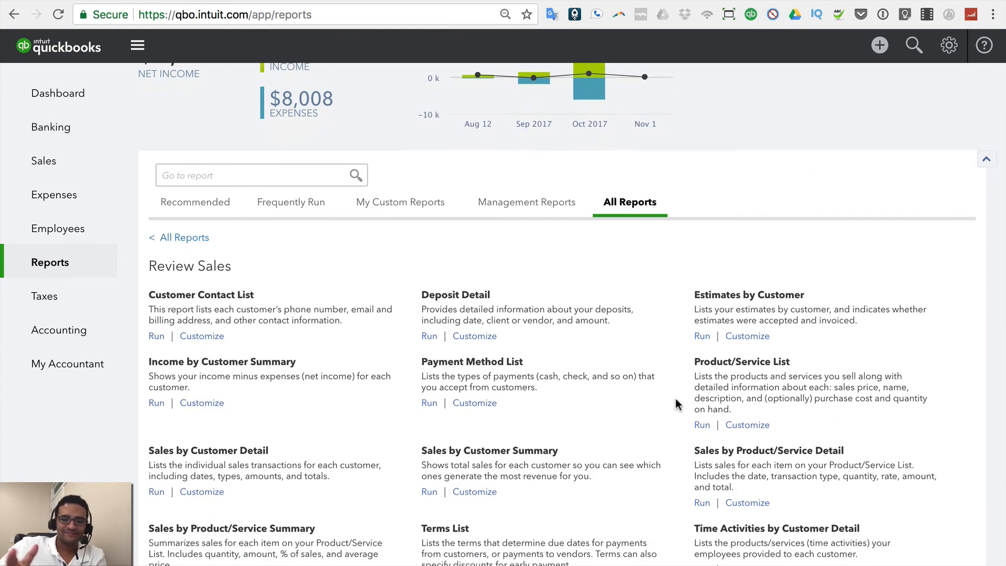
scroll("down", 3)
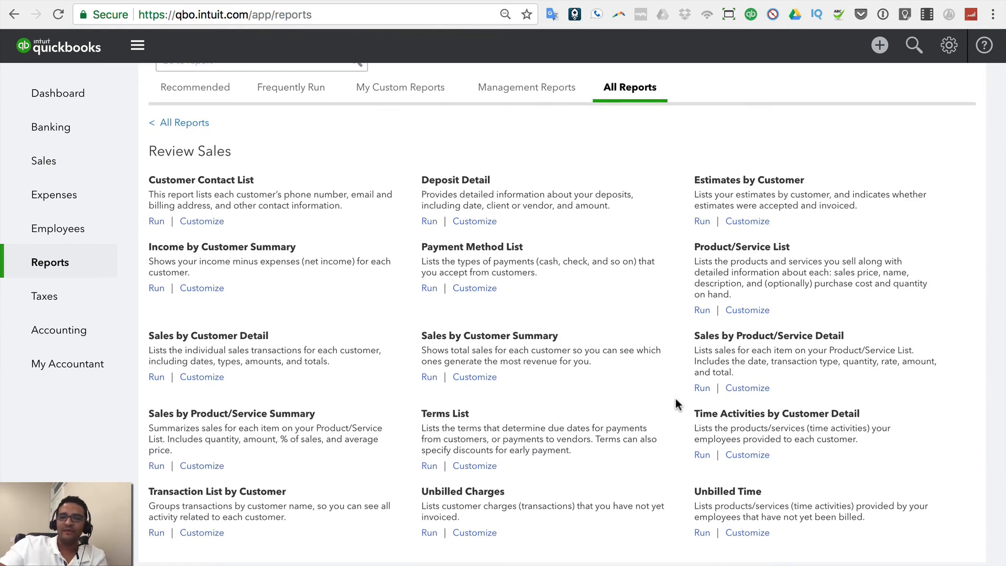
scroll("up", 3)
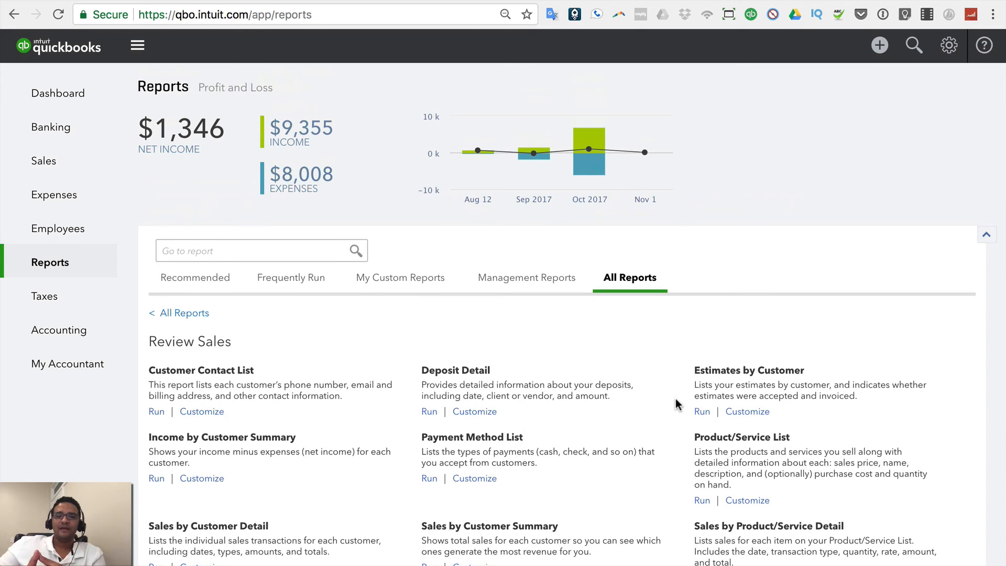